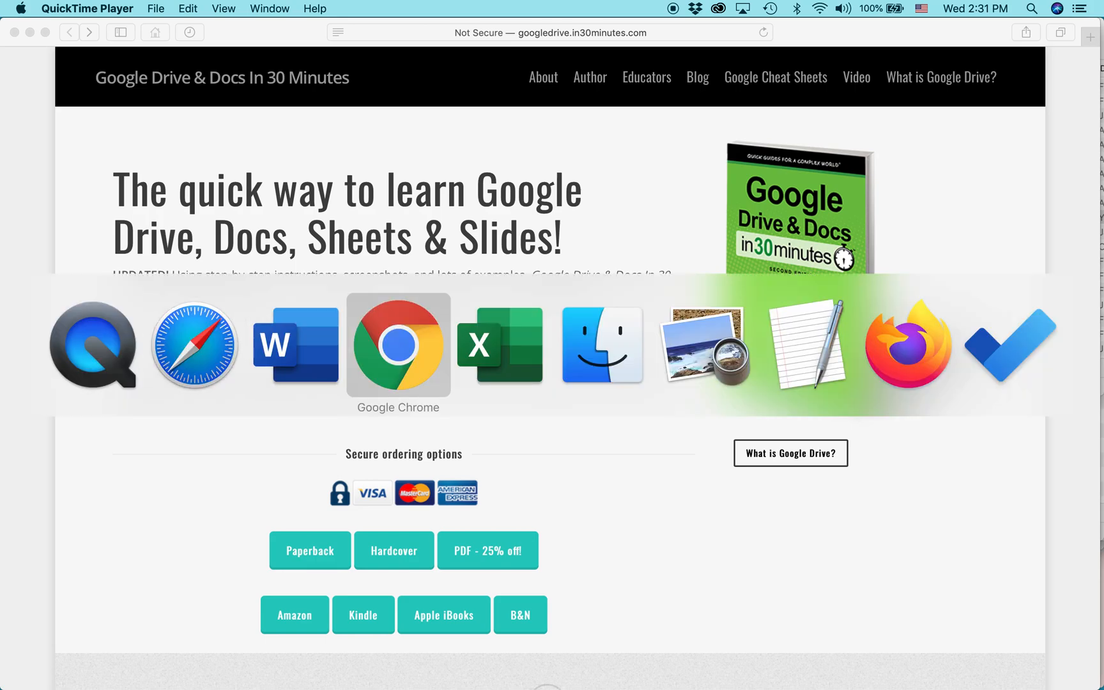
mouse_move(295, 346)
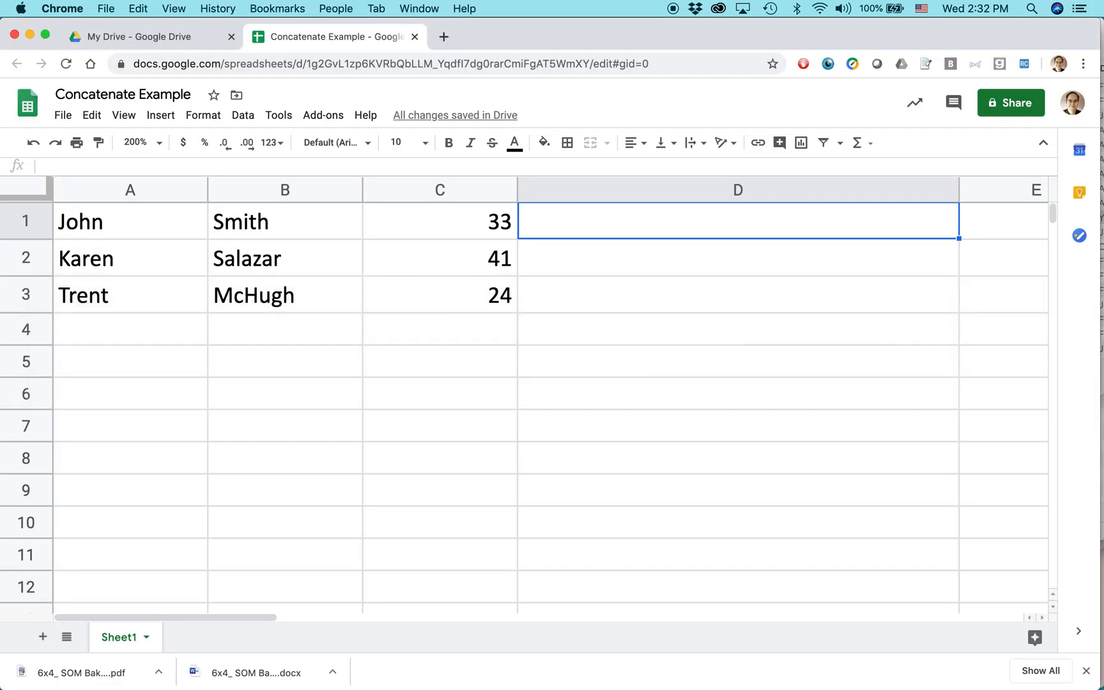
mouse_move(695, 679)
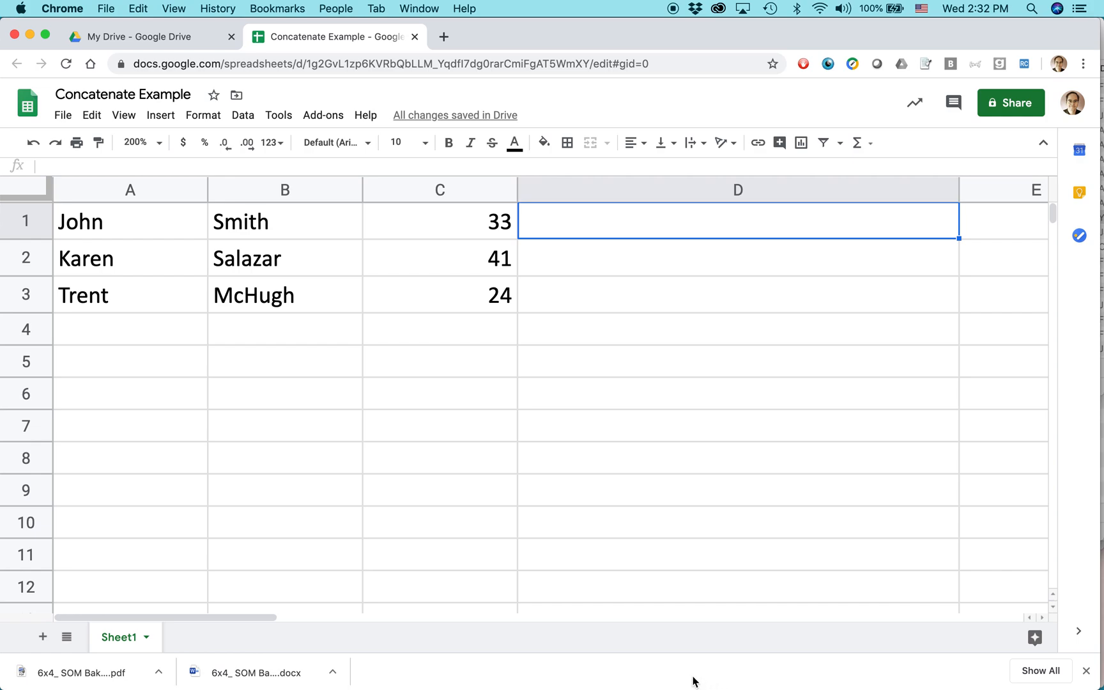
Point out first name A1, last name B1, and D1 for the combined sentence.
click(130, 221)
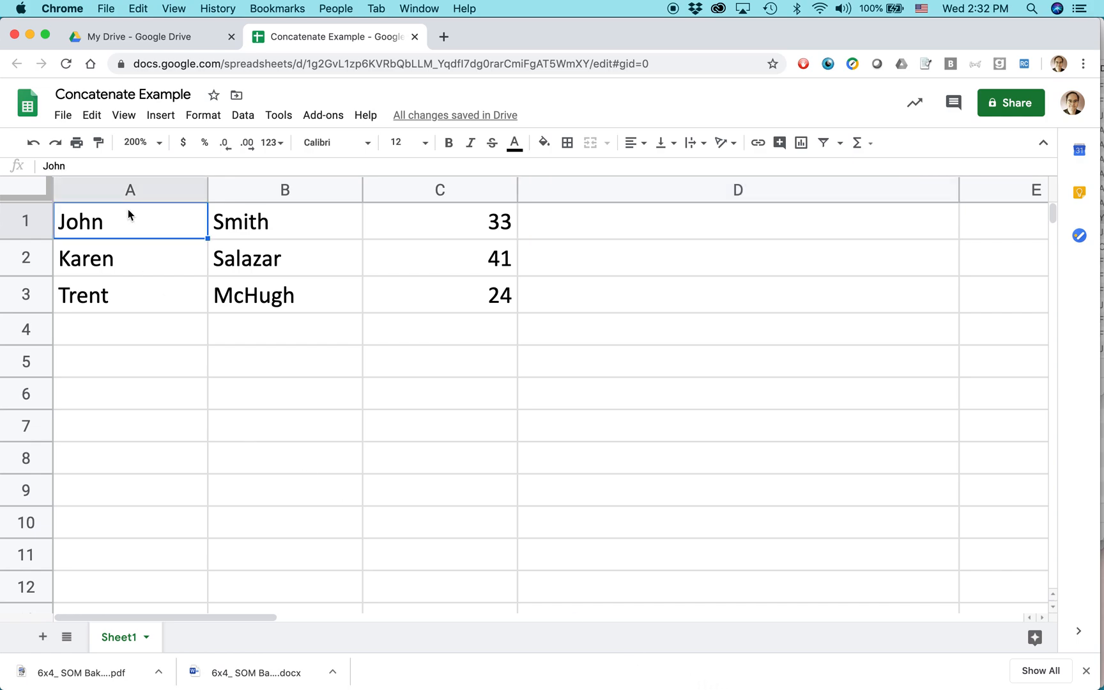
click(285, 221)
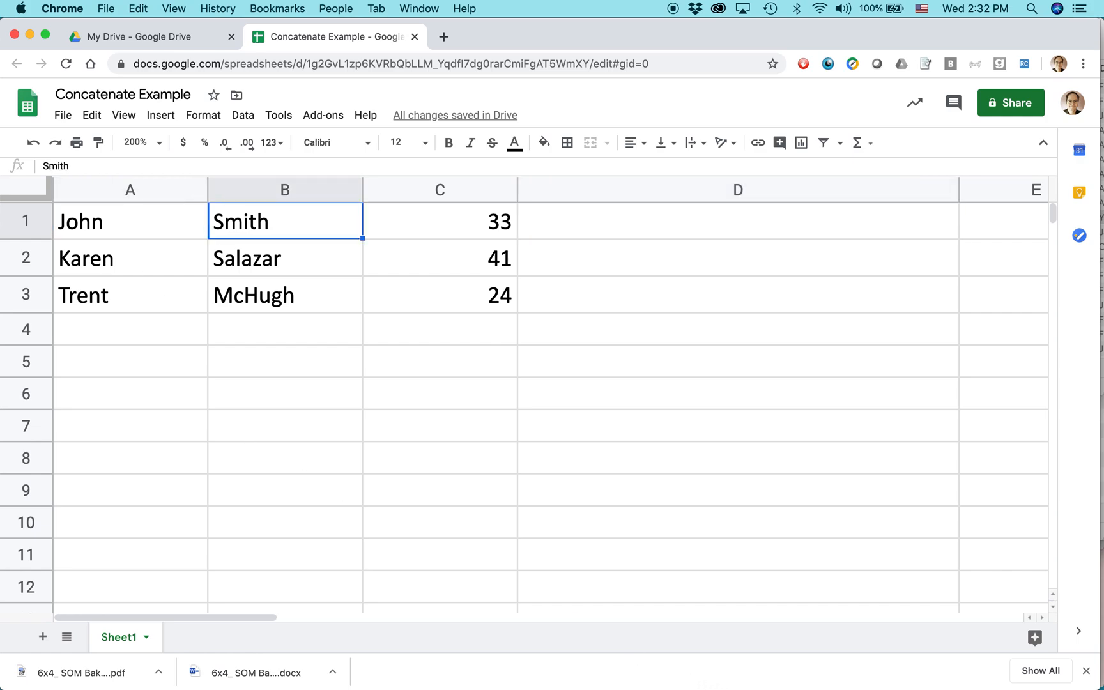
click(738, 222)
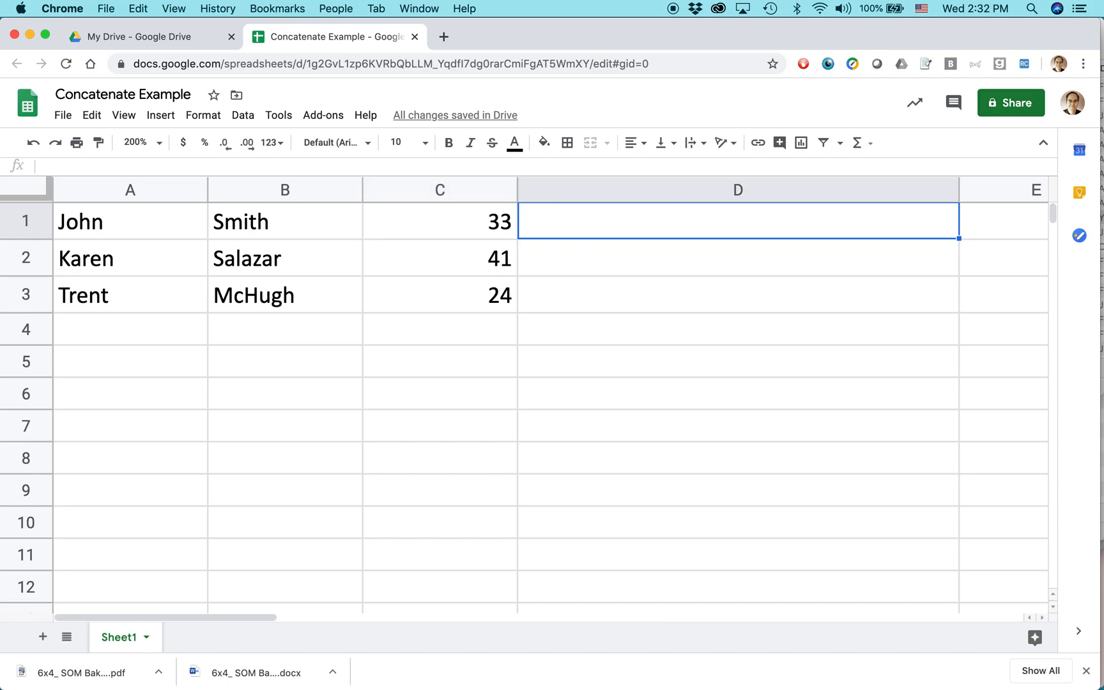
mouse_move(565, 220)
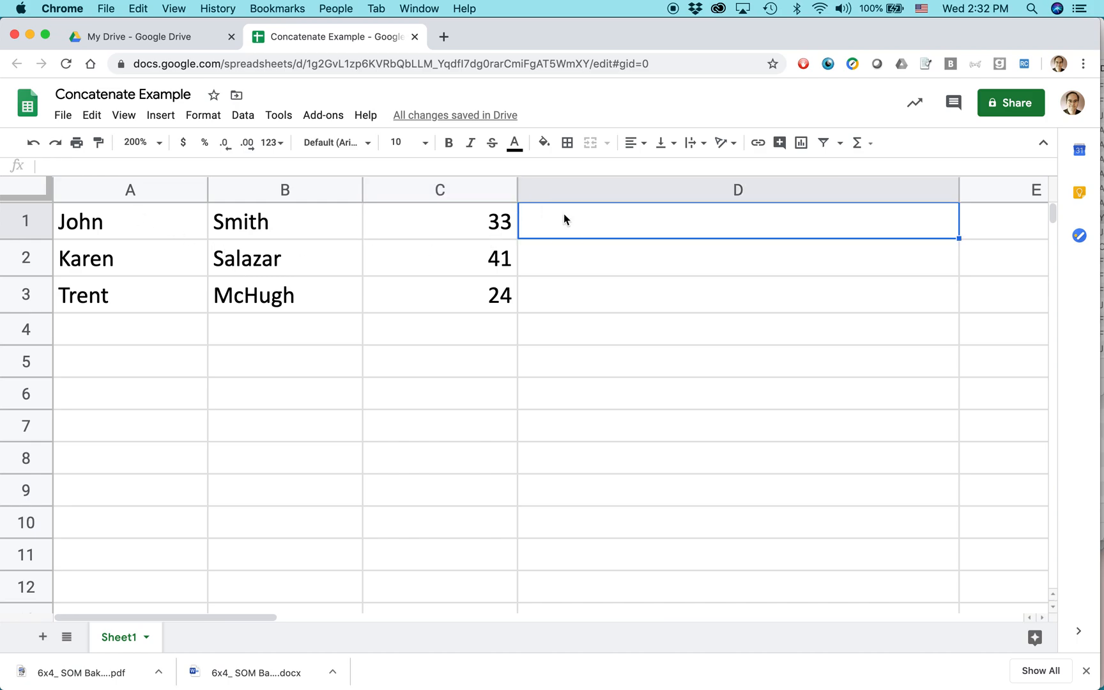
Hand-type 'John Smith is 33 years old.' into cell D1.
text(John Smith is)
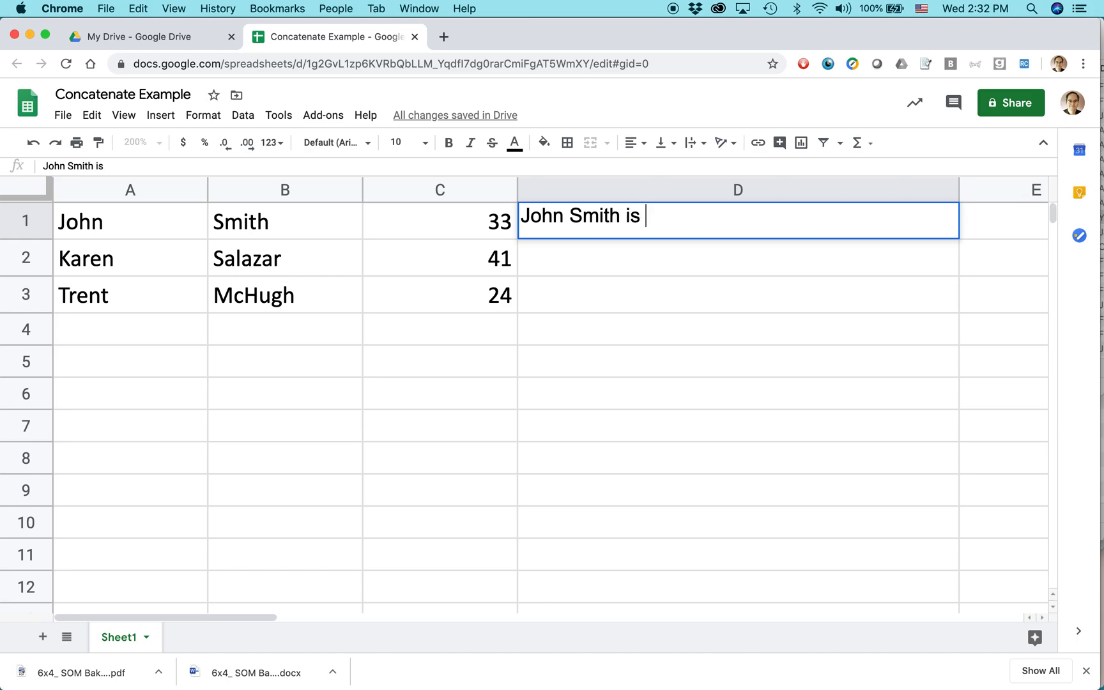
text(33 years o)
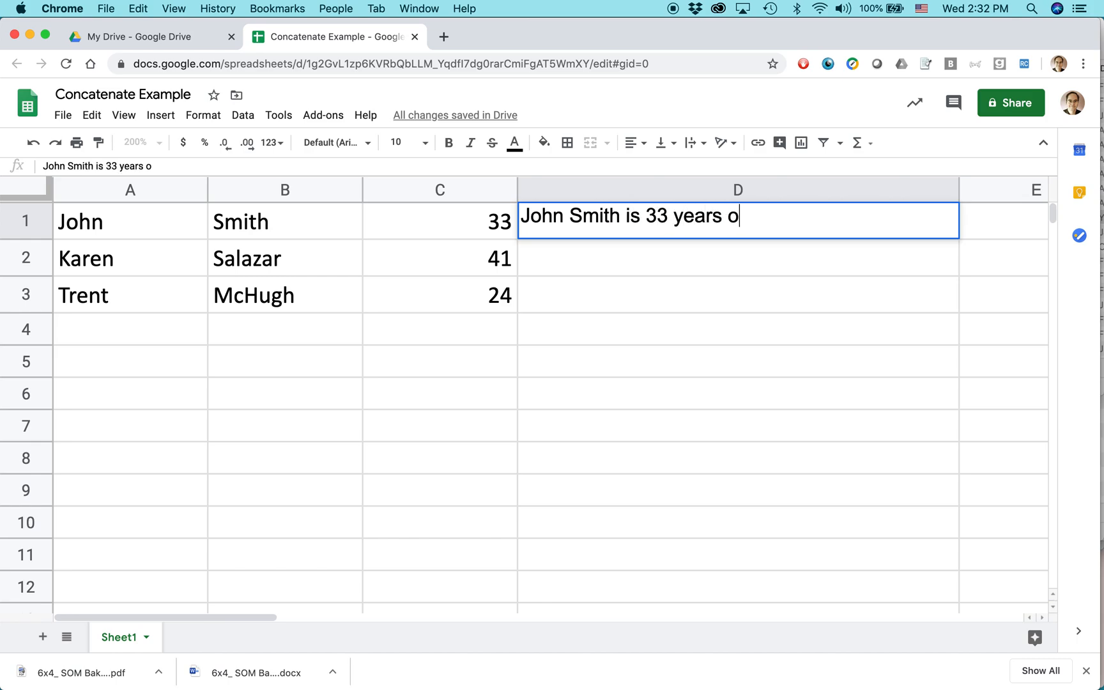
text(ld.)
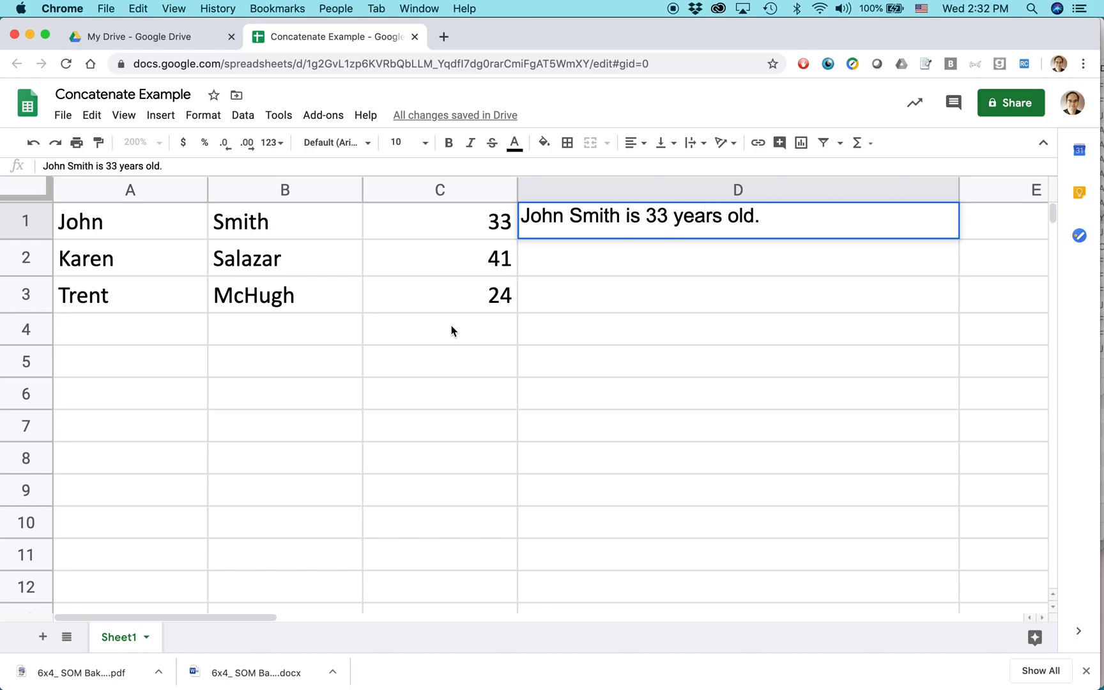
key(Return)
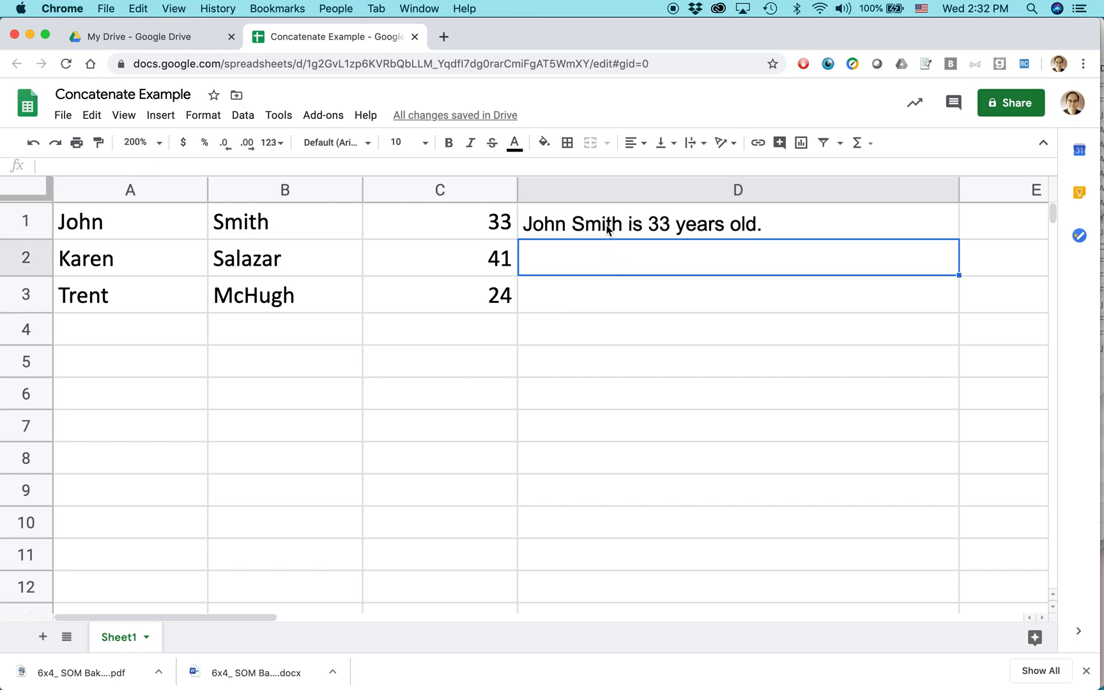
mouse_move(591, 266)
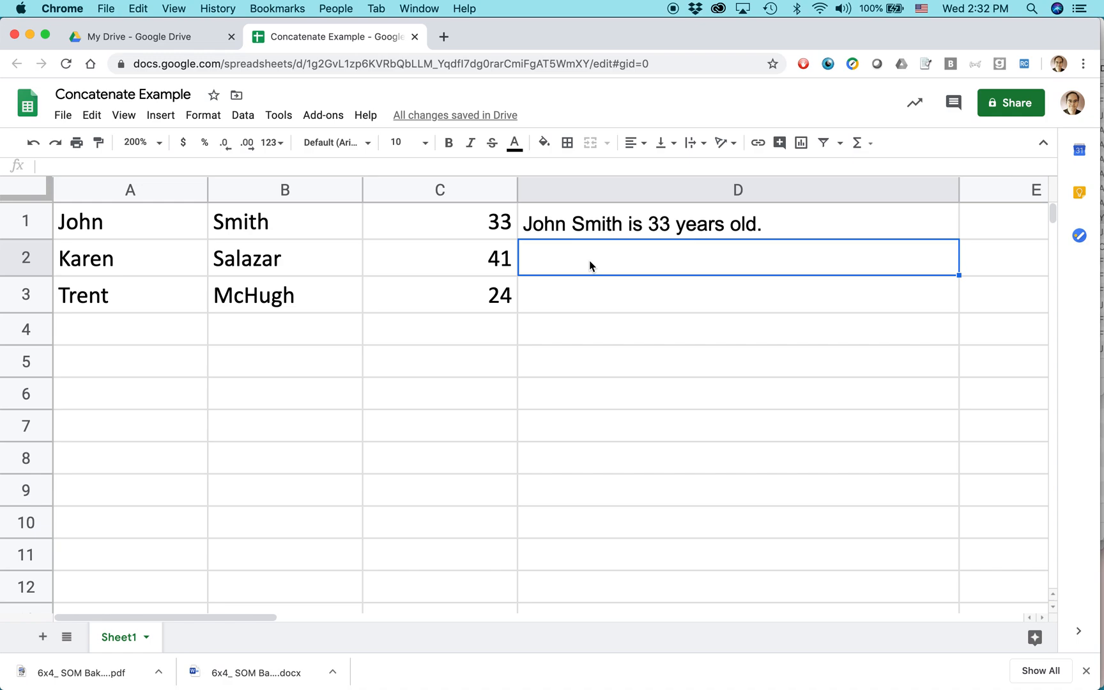
mouse_move(591, 235)
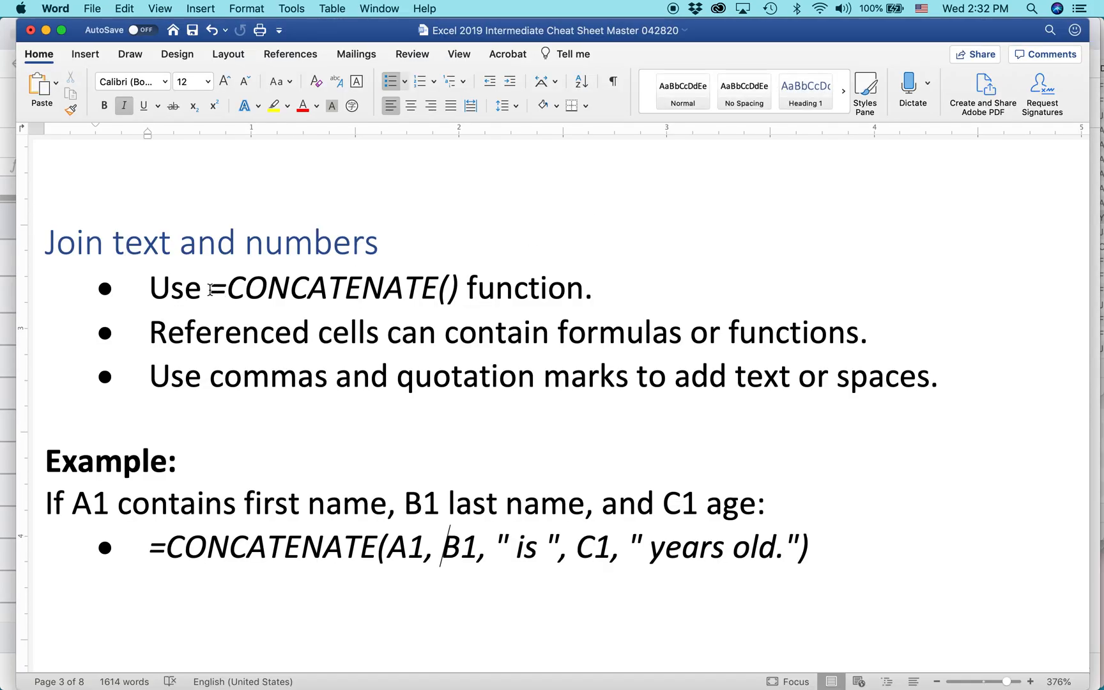
Highlight =CONCATENATE(), the quotation tip, and the example formula in the cheat sheet.
drag(211, 288, 463, 288)
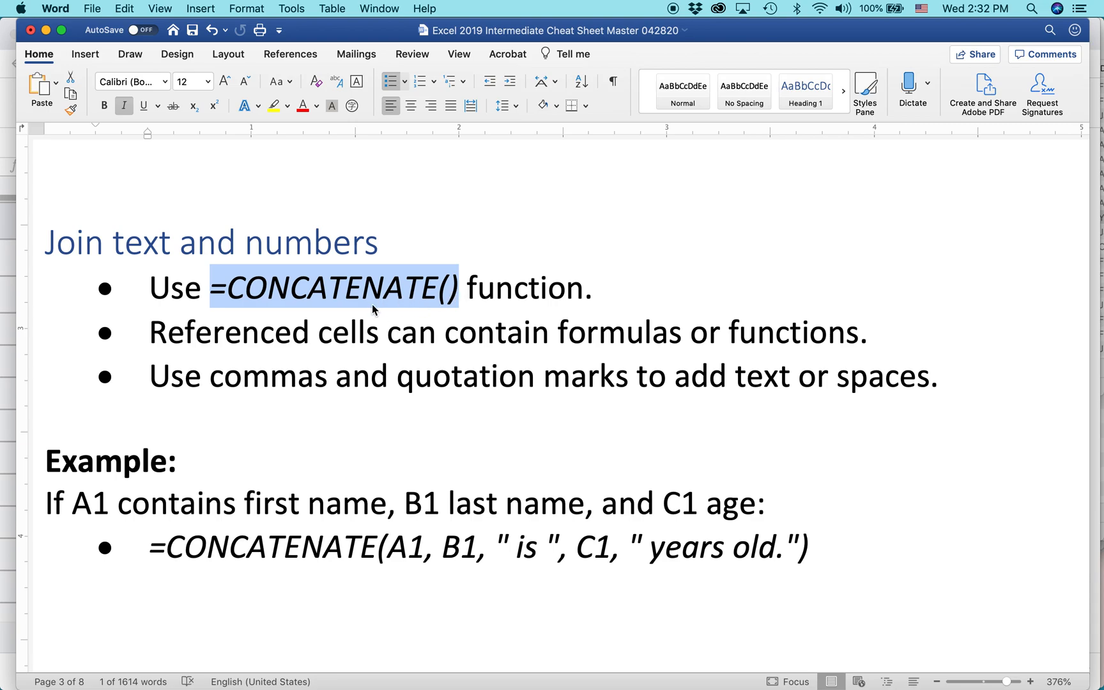
mouse_move(380, 296)
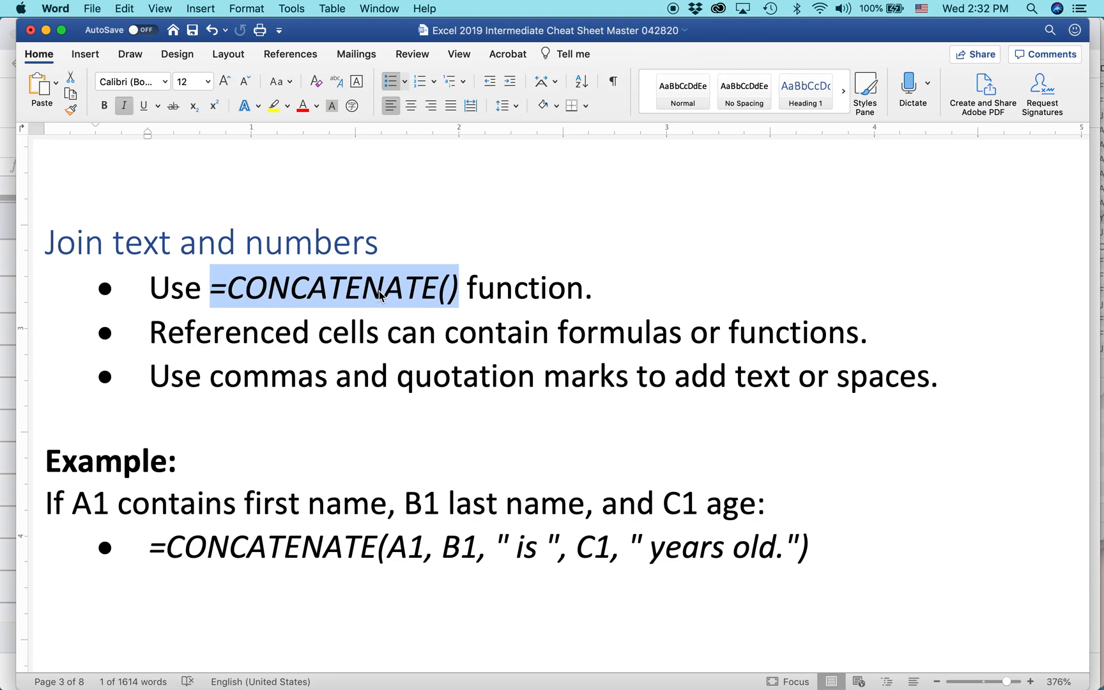
mouse_move(353, 302)
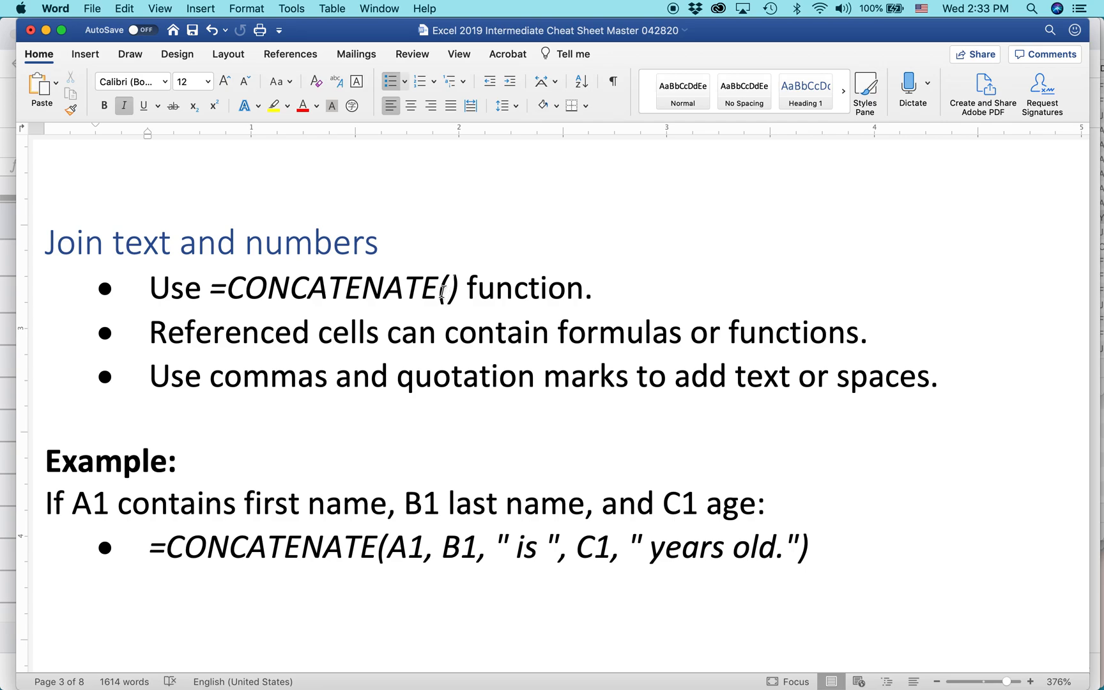
double_click(470, 377)
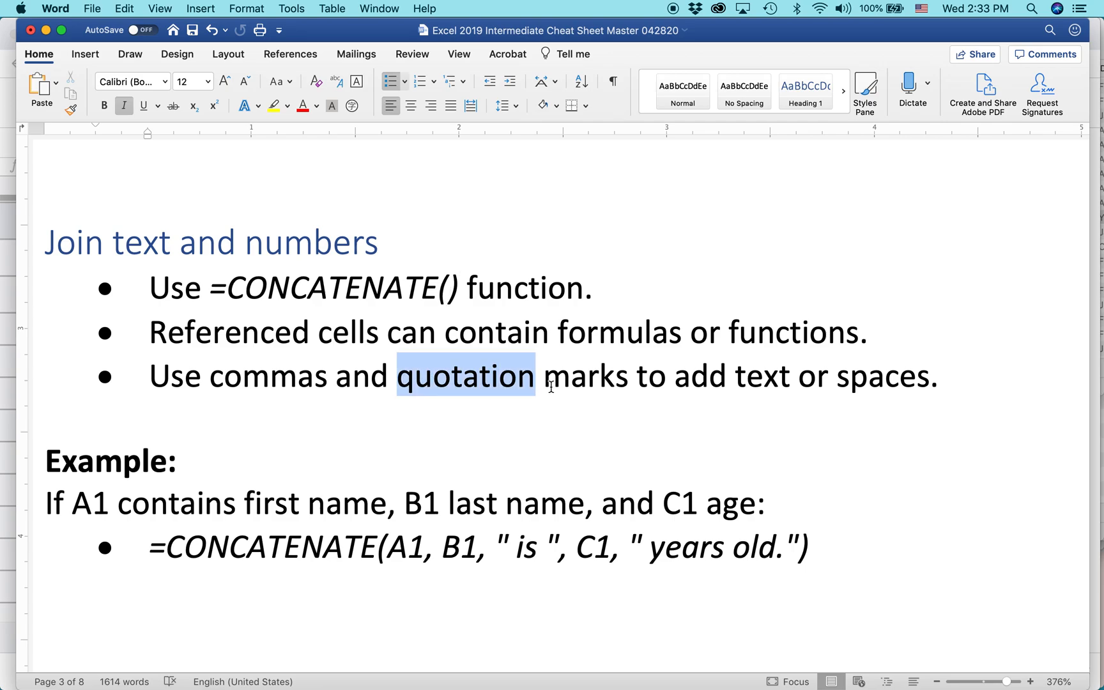
drag(535, 376, 630, 375)
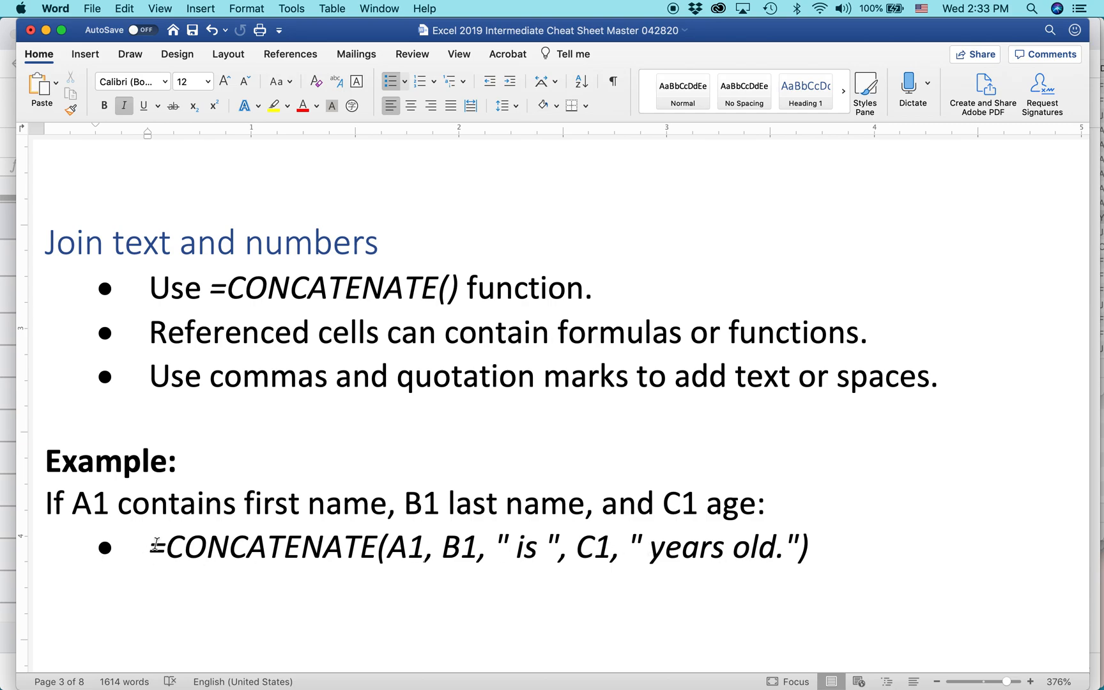
drag(150, 547, 578, 548)
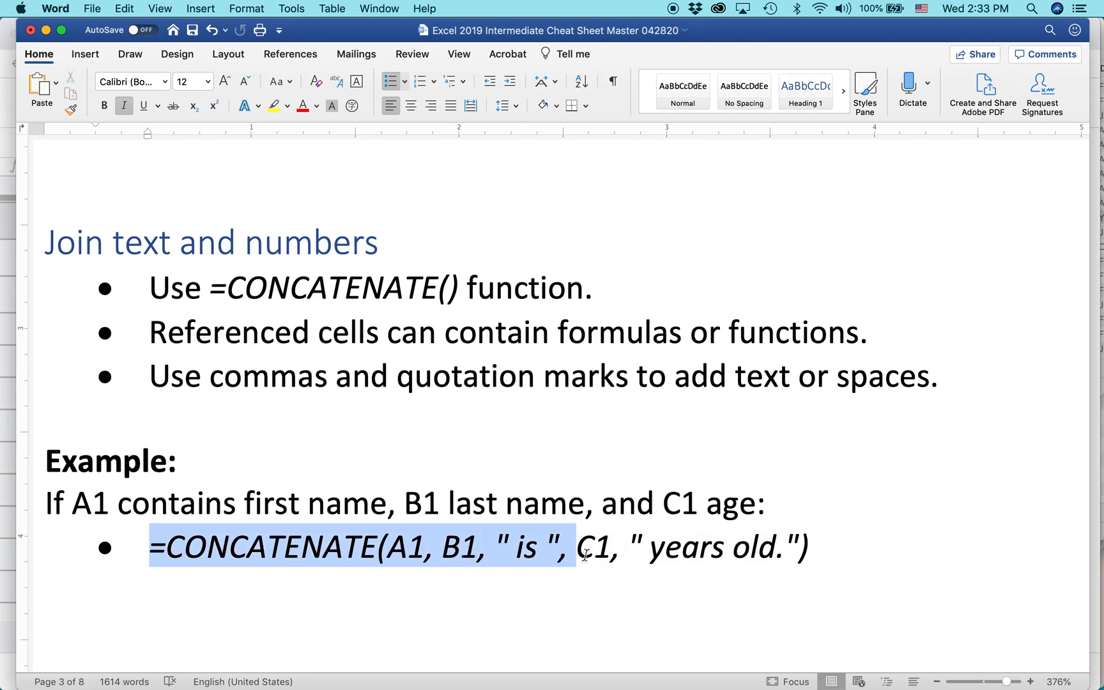
drag(574, 547, 806, 547)
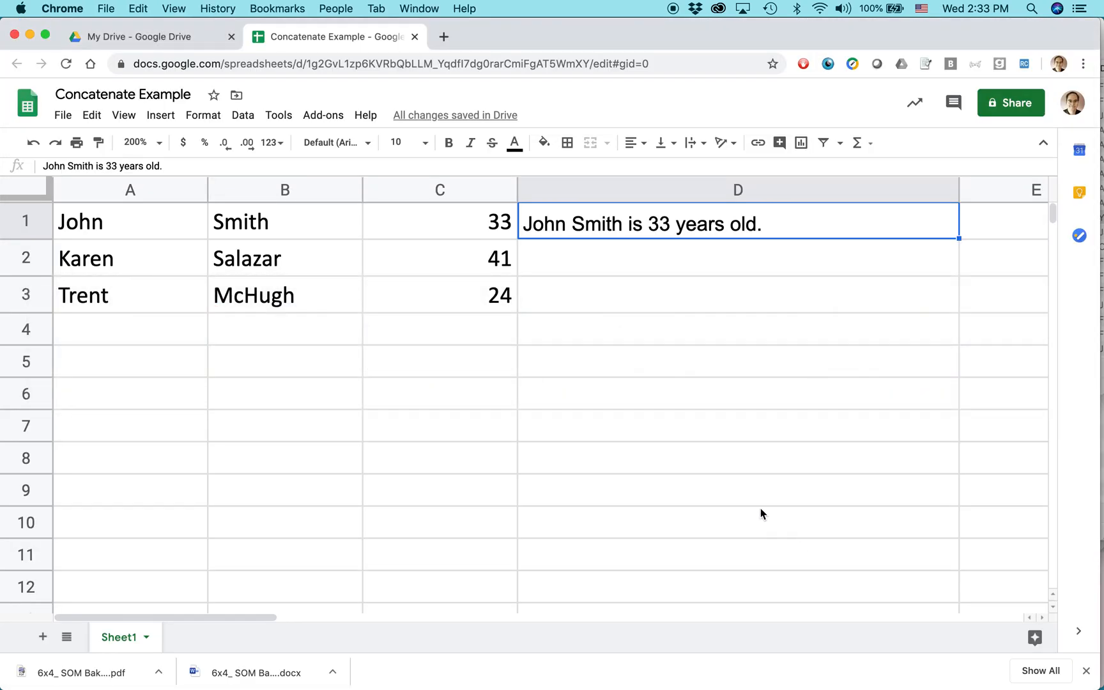
Enter =CONCATENATE(A1, B1, " is ", C1, " years old.") in D1 and inspect it.
click(759, 258)
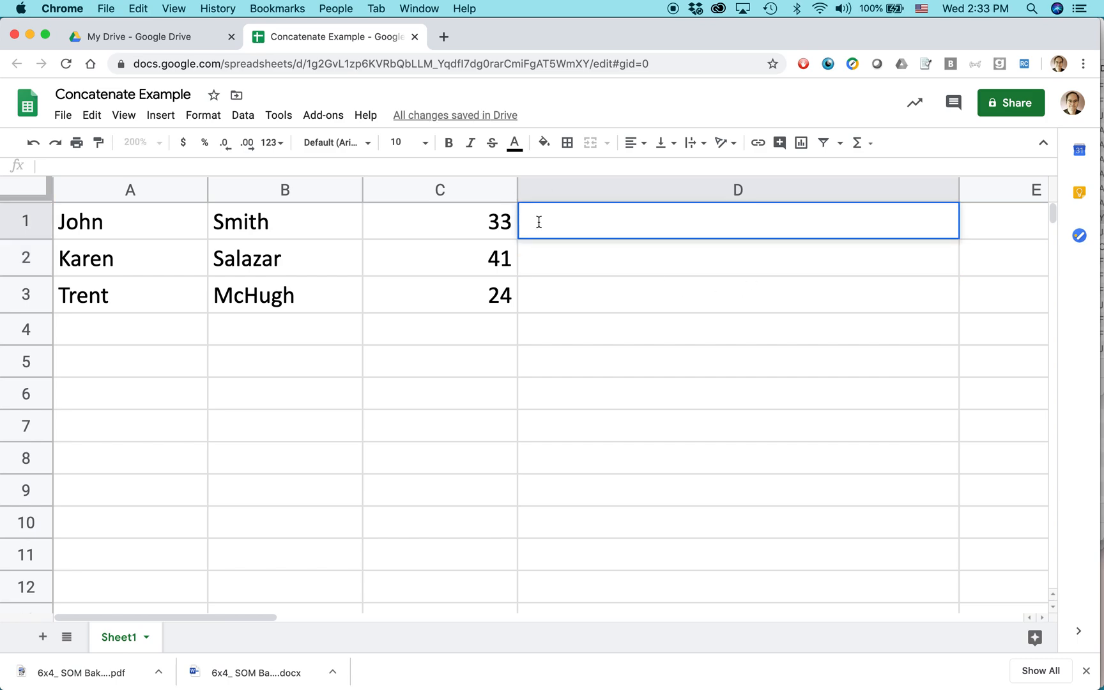
text(=CONCATENATE(A1, B1, " is ", C1, " years old."))
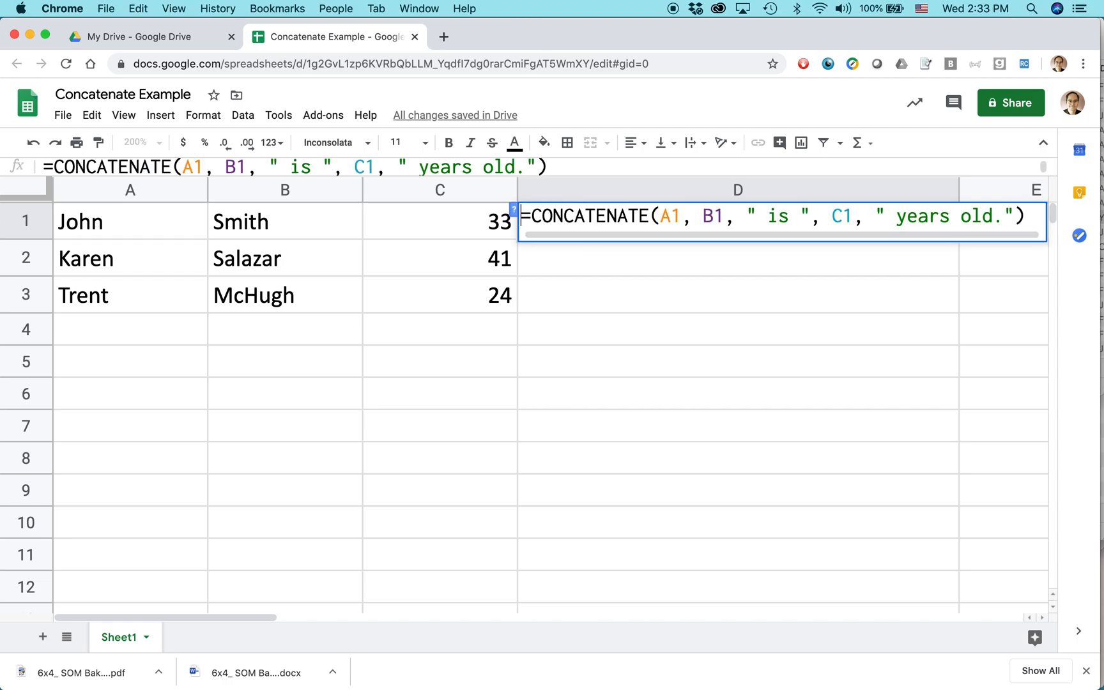
key(Enter)
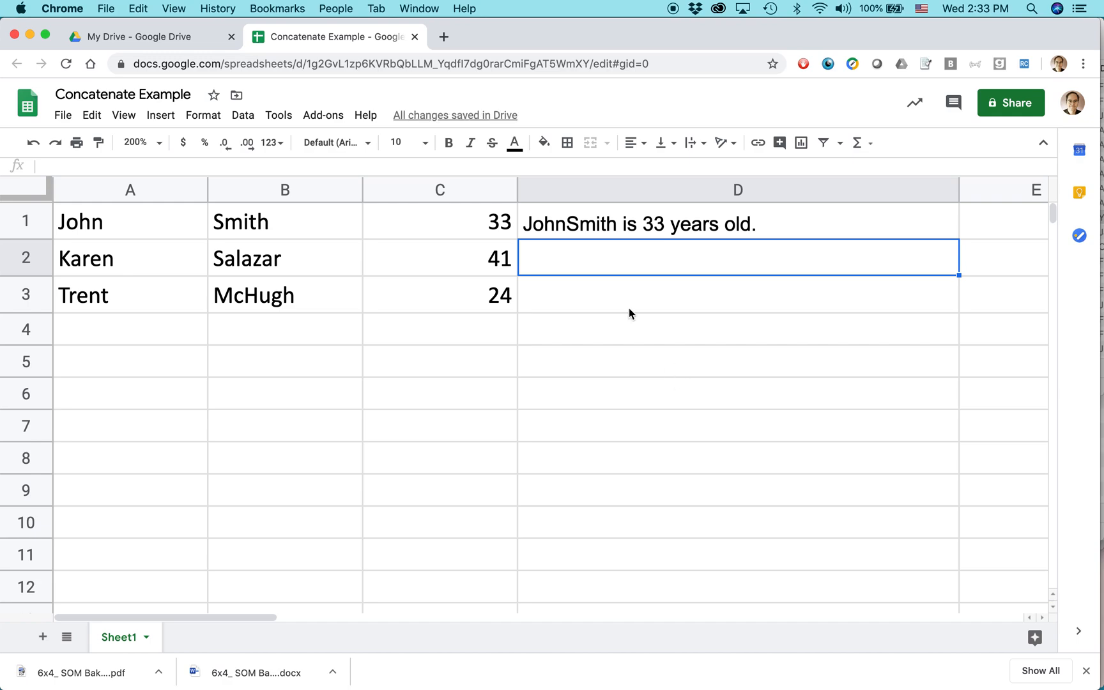
click(737, 224)
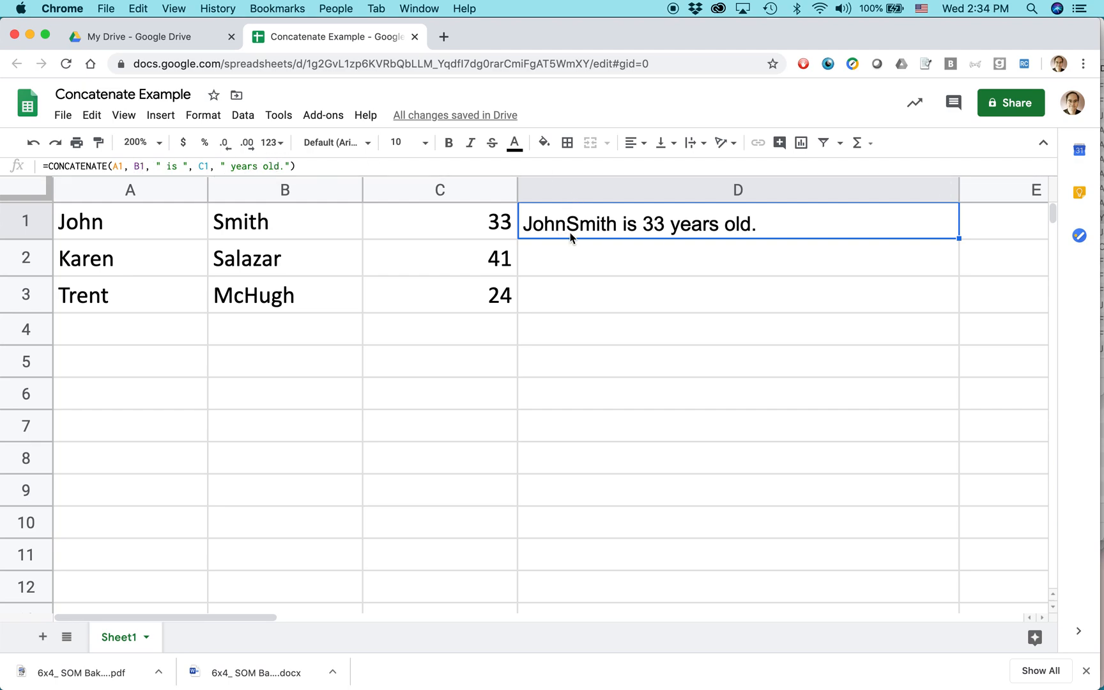
mouse_move(746, 236)
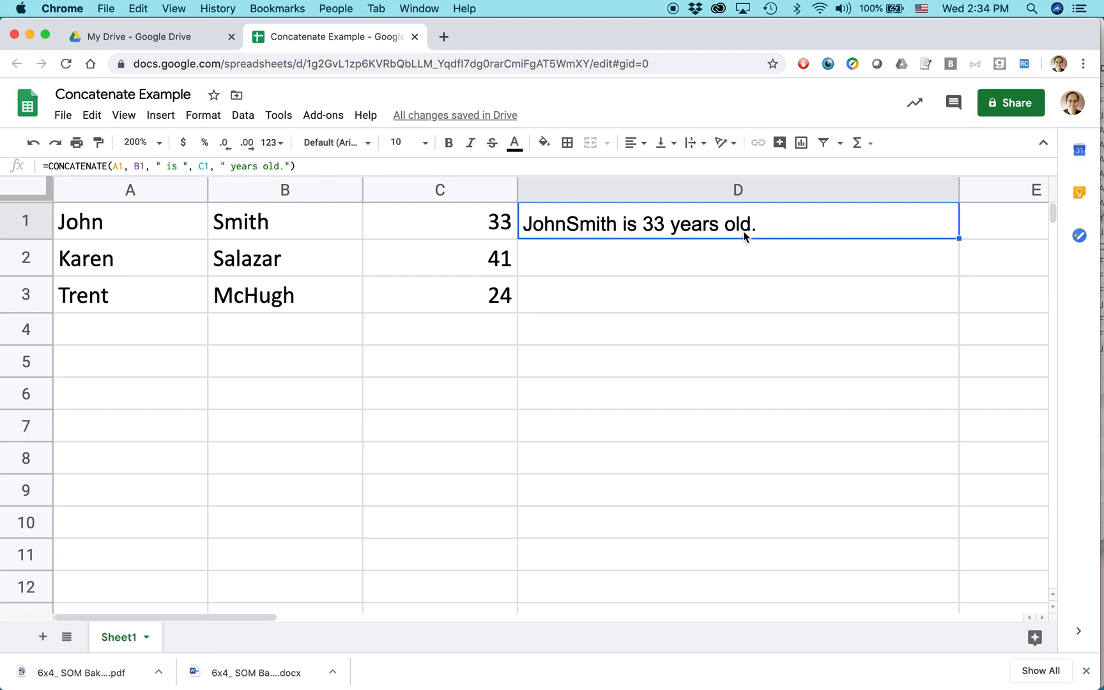
mouse_move(569, 232)
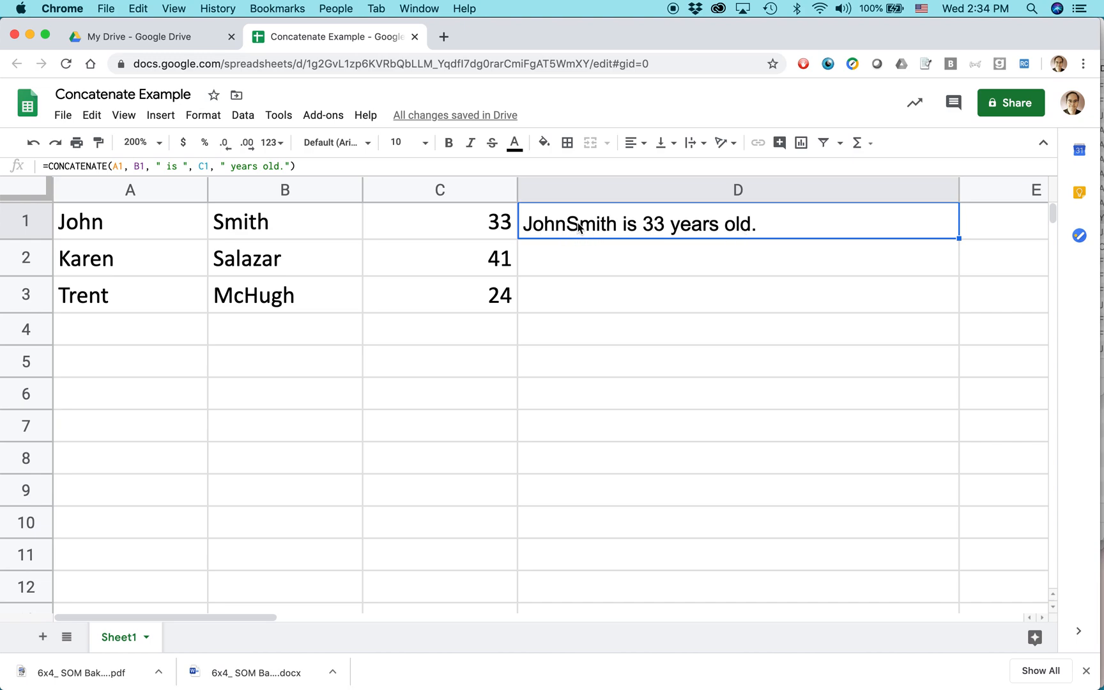
mouse_move(624, 235)
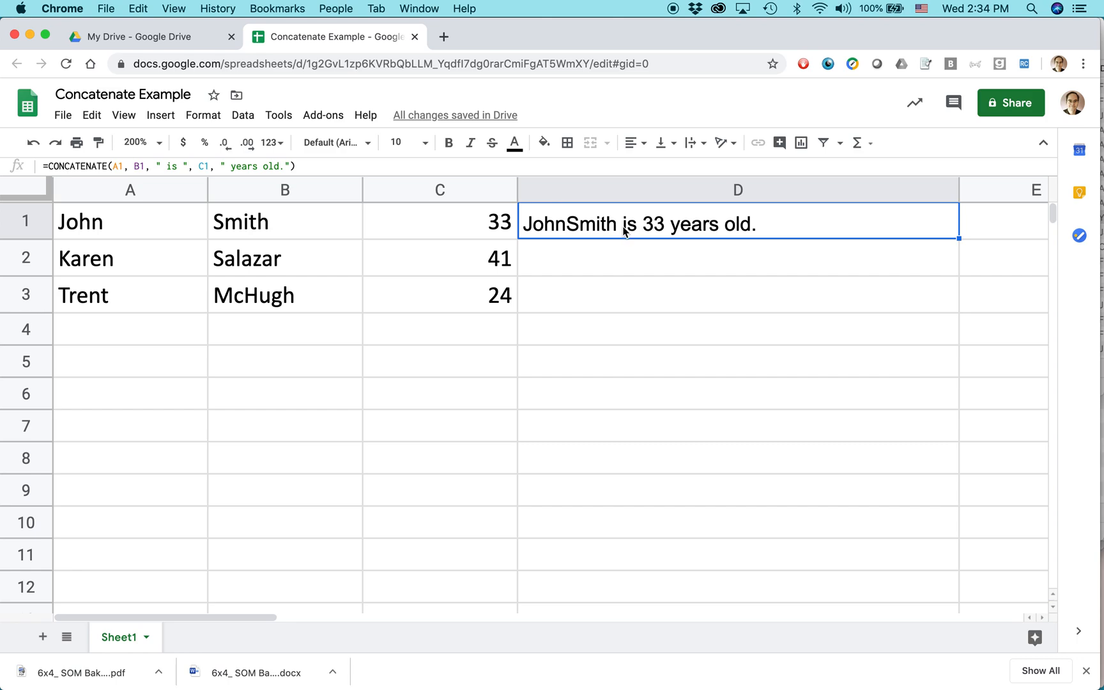
mouse_move(789, 229)
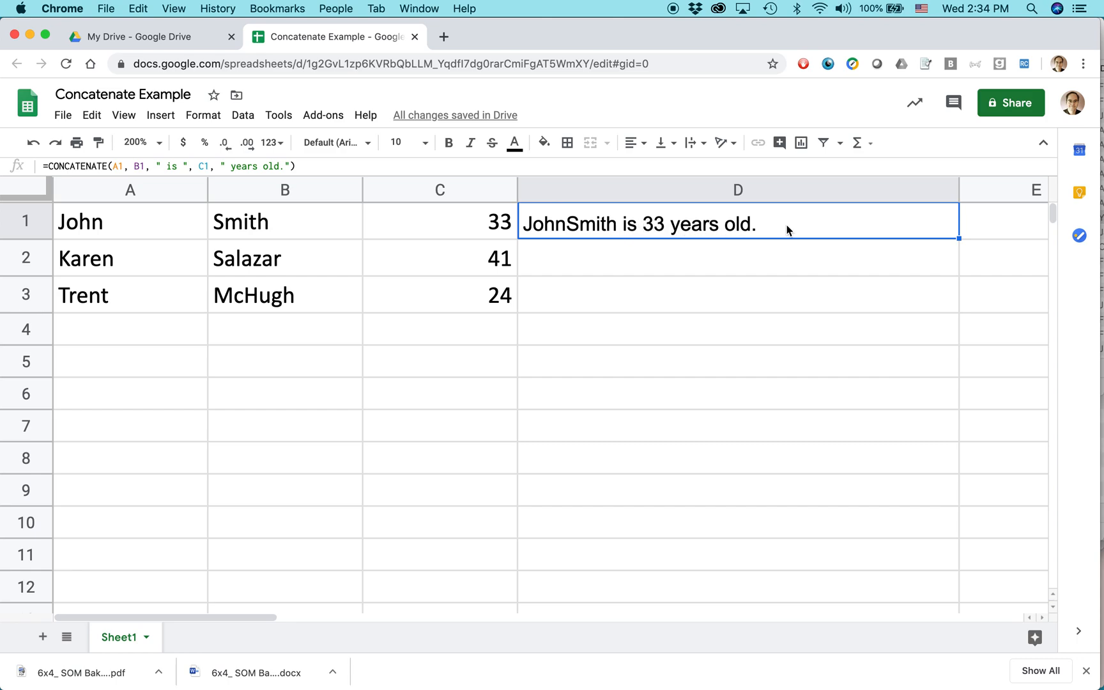
mouse_move(568, 235)
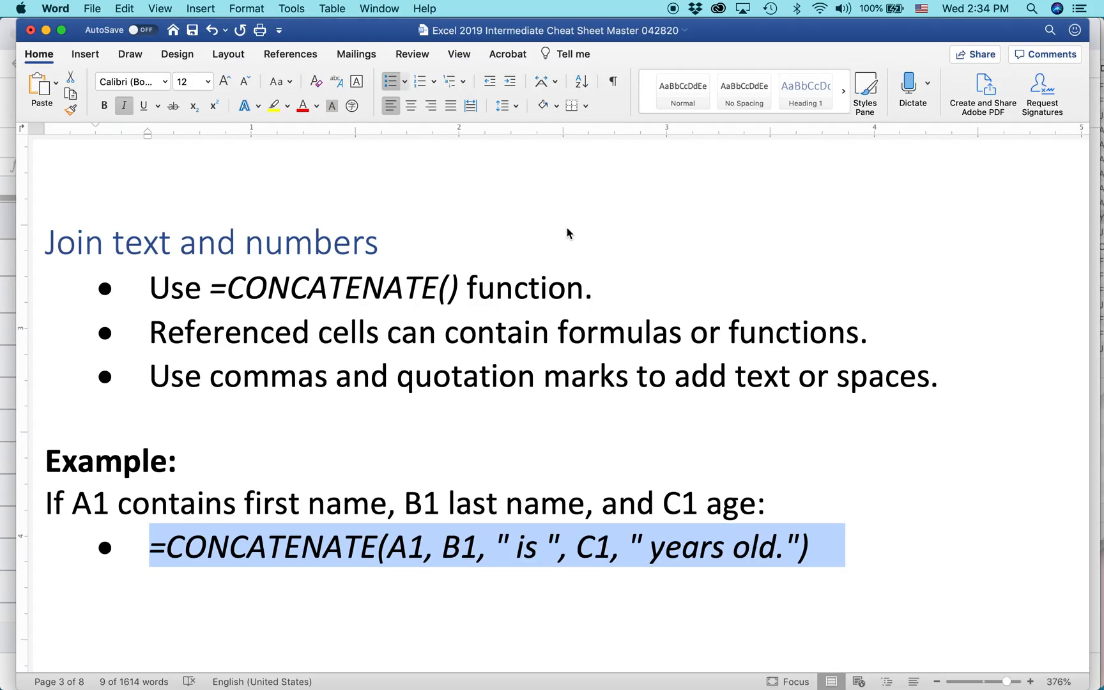
Insert a quoted space " " between A1 and B1 in Word's example formula.
click(427, 563)
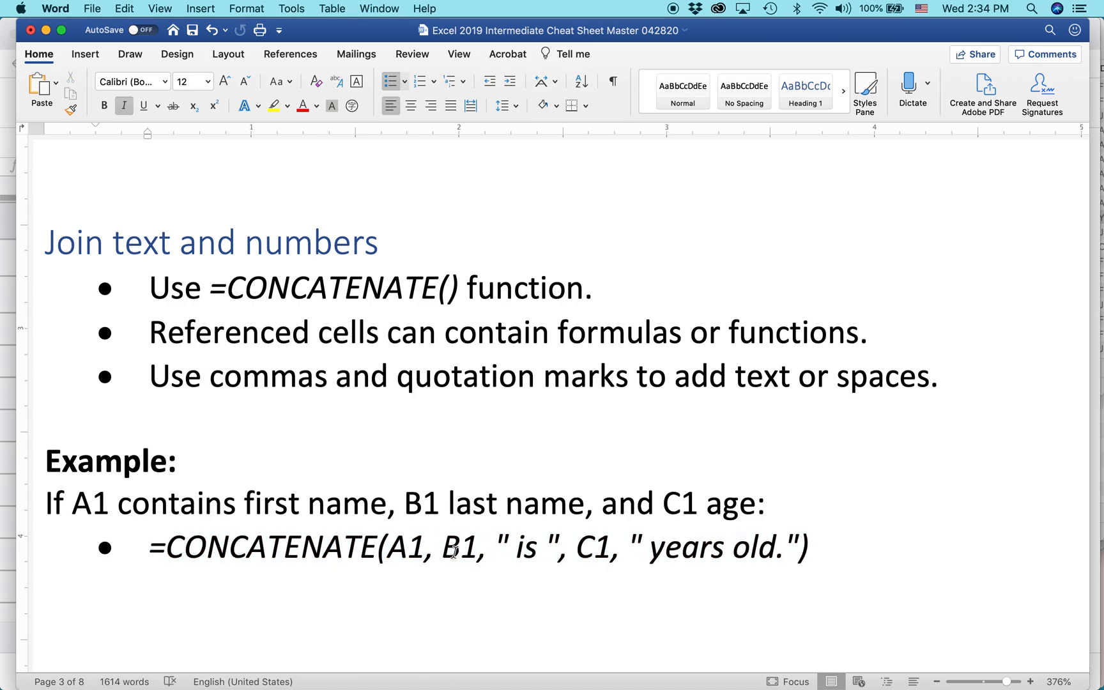
text(")
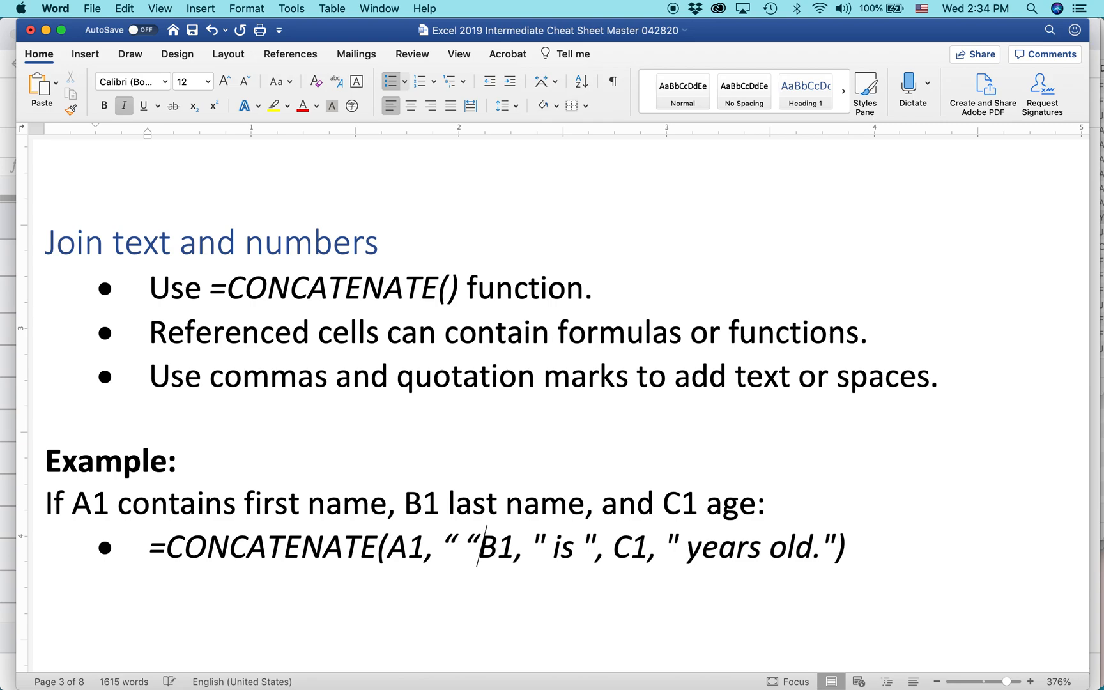
text(,)
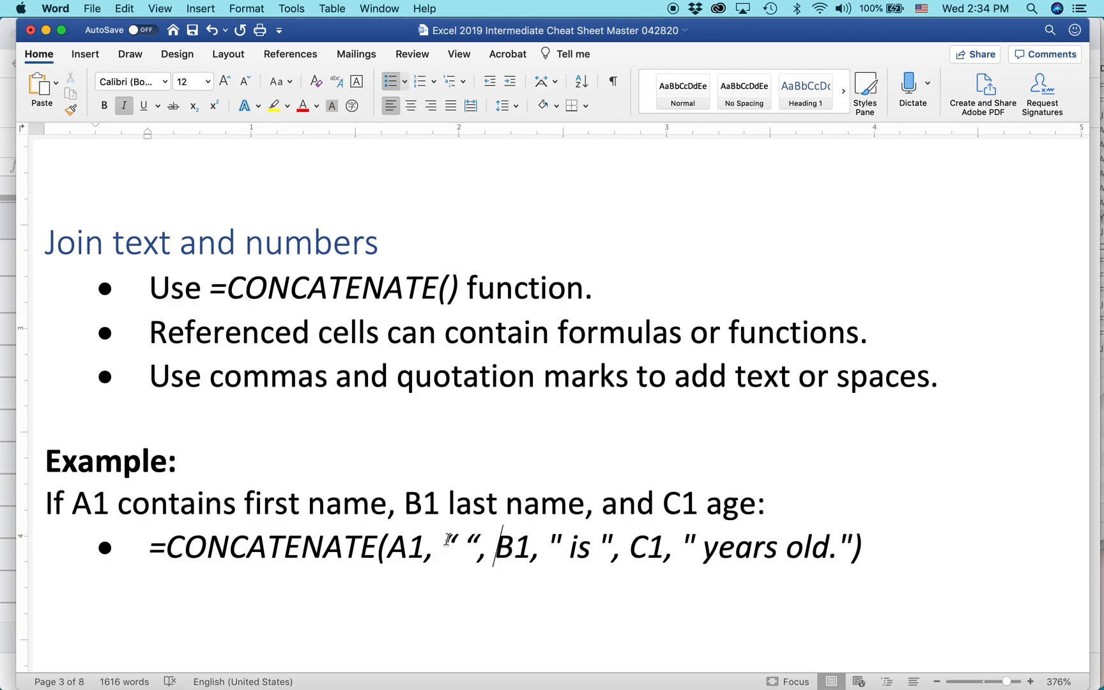
double_click(459, 552)
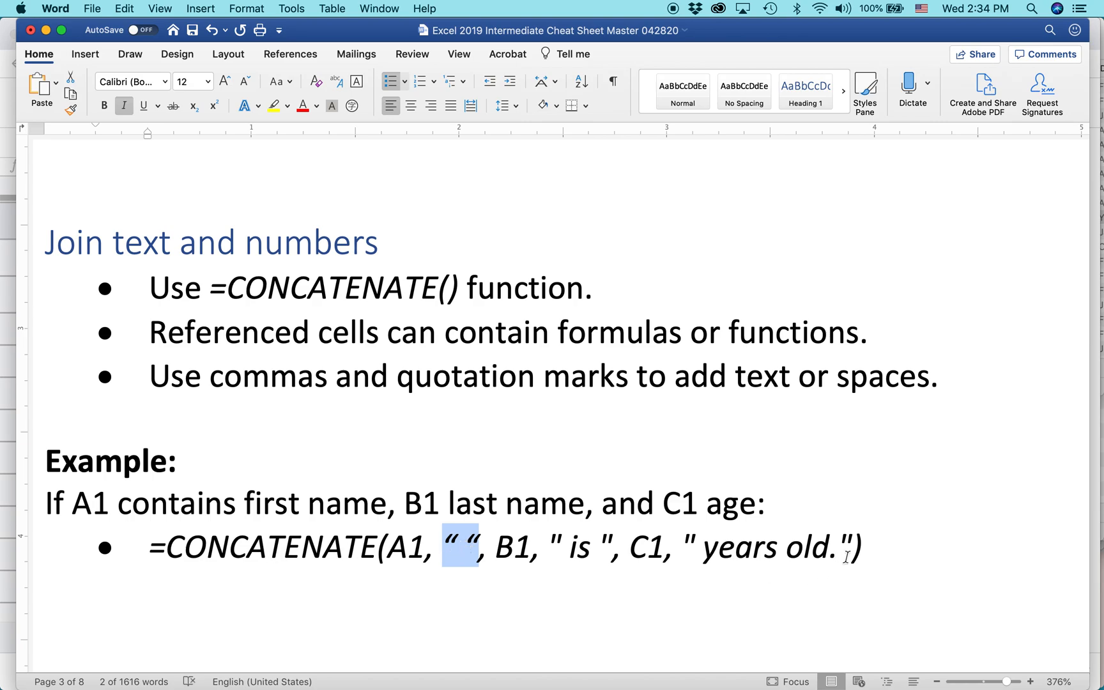
drag(463, 547, 865, 548)
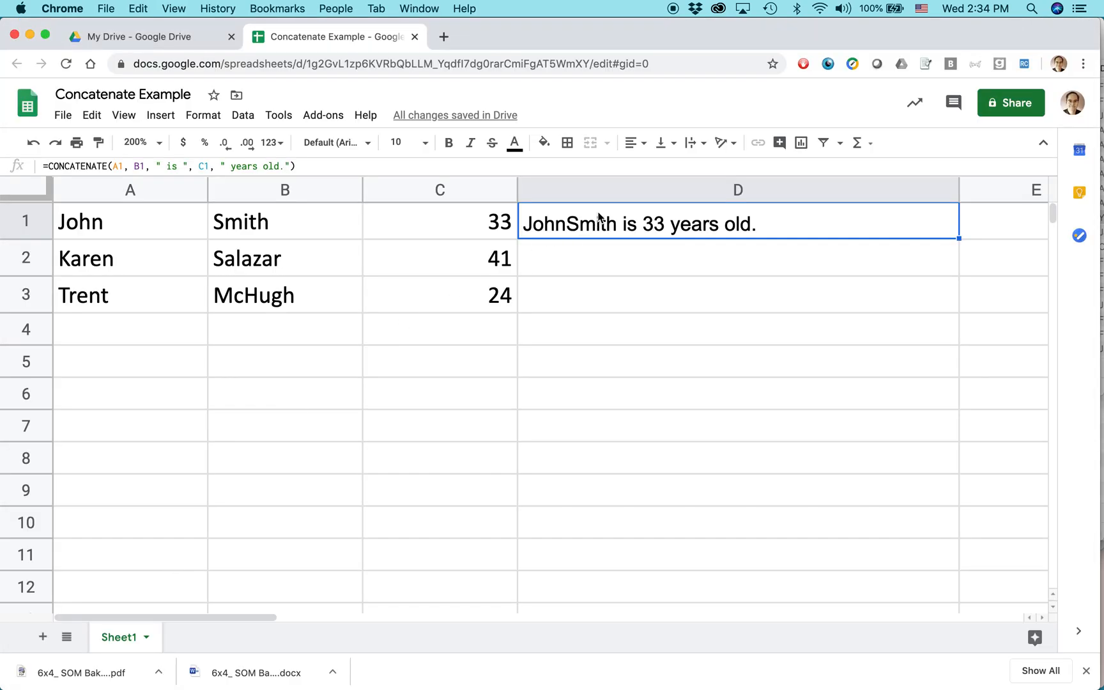
Clear D1 and enter =CONCATENATE(A1, " ", B1, " is ", C1, " years old.").
key(Delete)
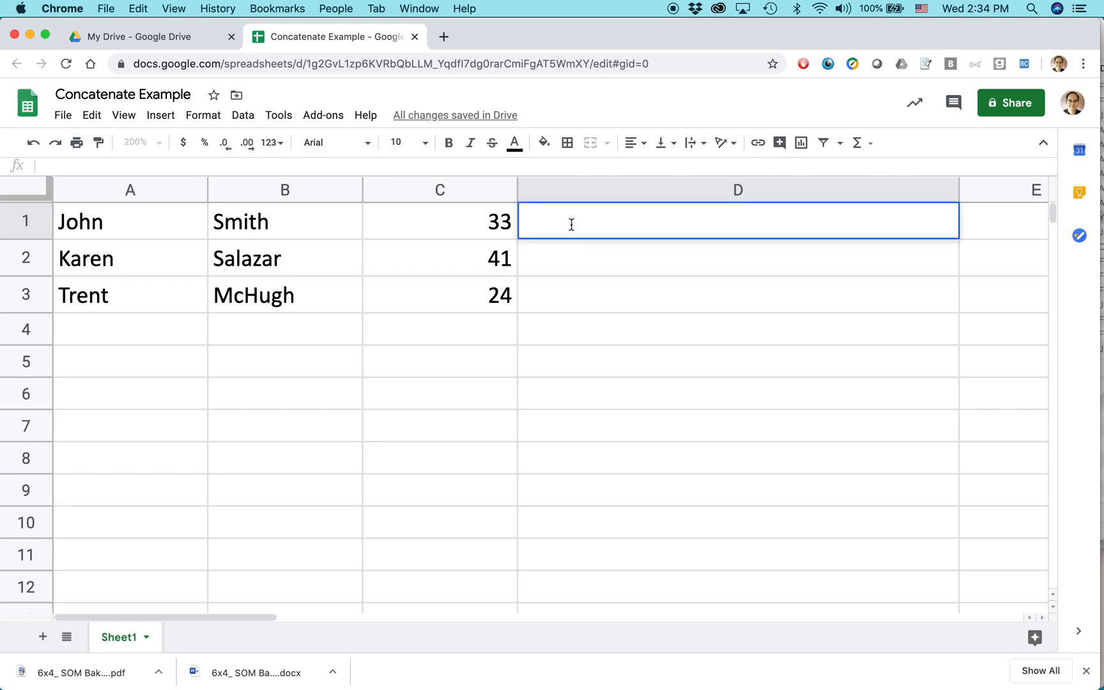
text(=CONCATENATE(A1, " ", B1, " is ", C1, " years old."))
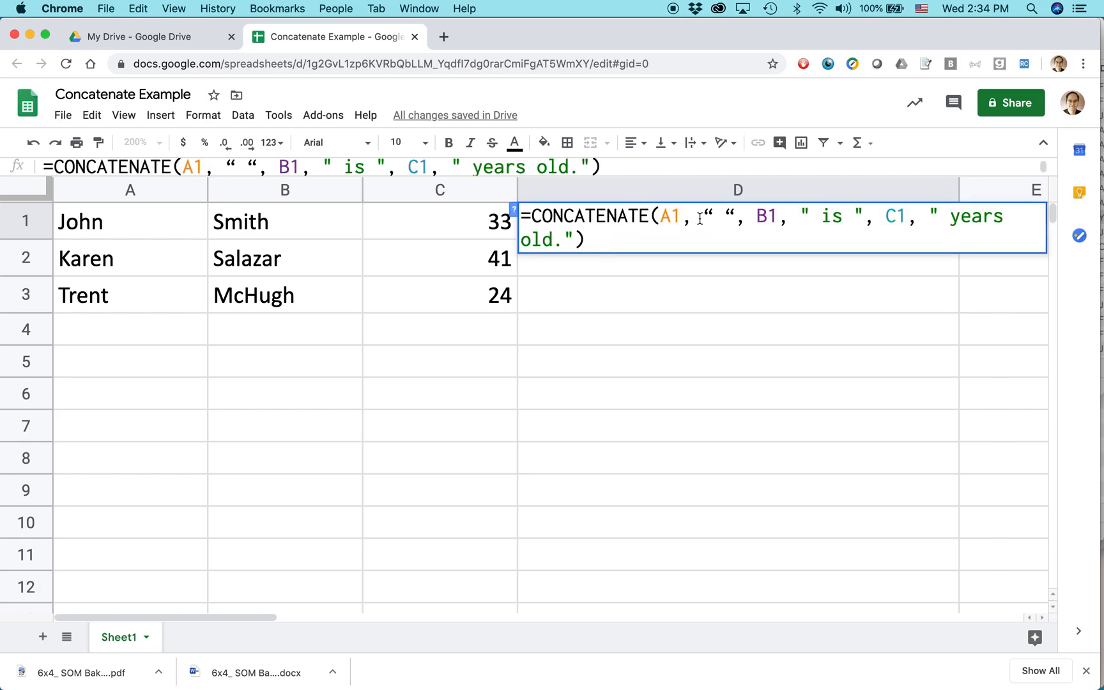
key(Enter)
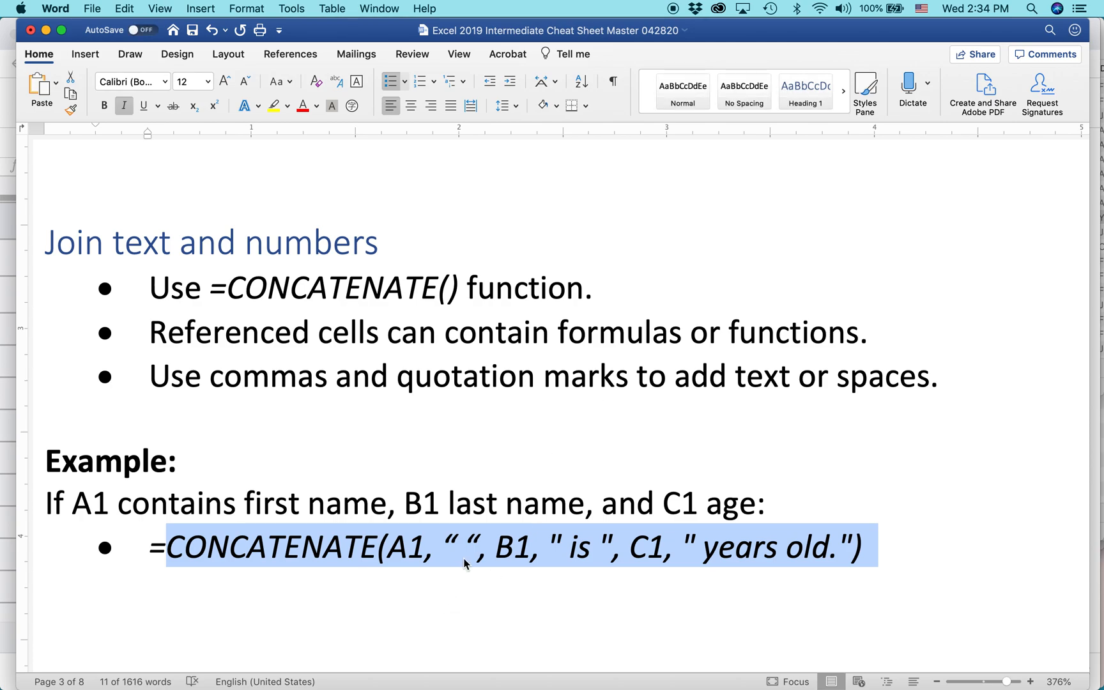
Select the revised example formula in the Word cheat sheet.
click(593, 547)
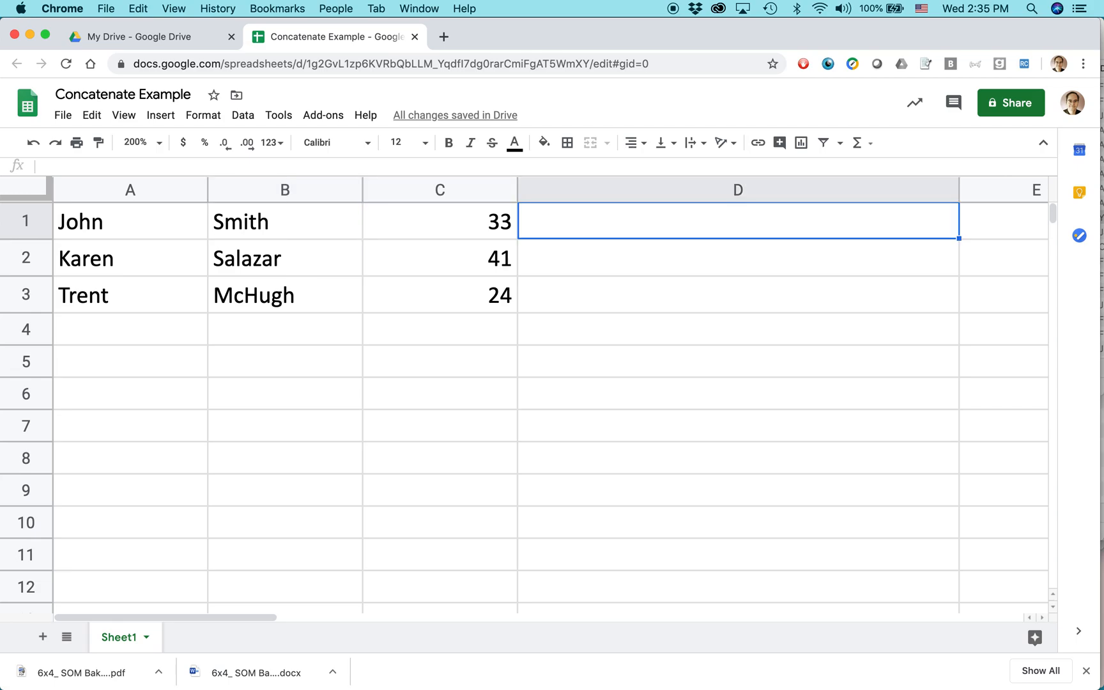
Retype the spaced CONCATENATE formula in D1 and check it shows the spaced names.
text(=CONCATENATE(A1, " ", B1, " is ", C1, " years old."))
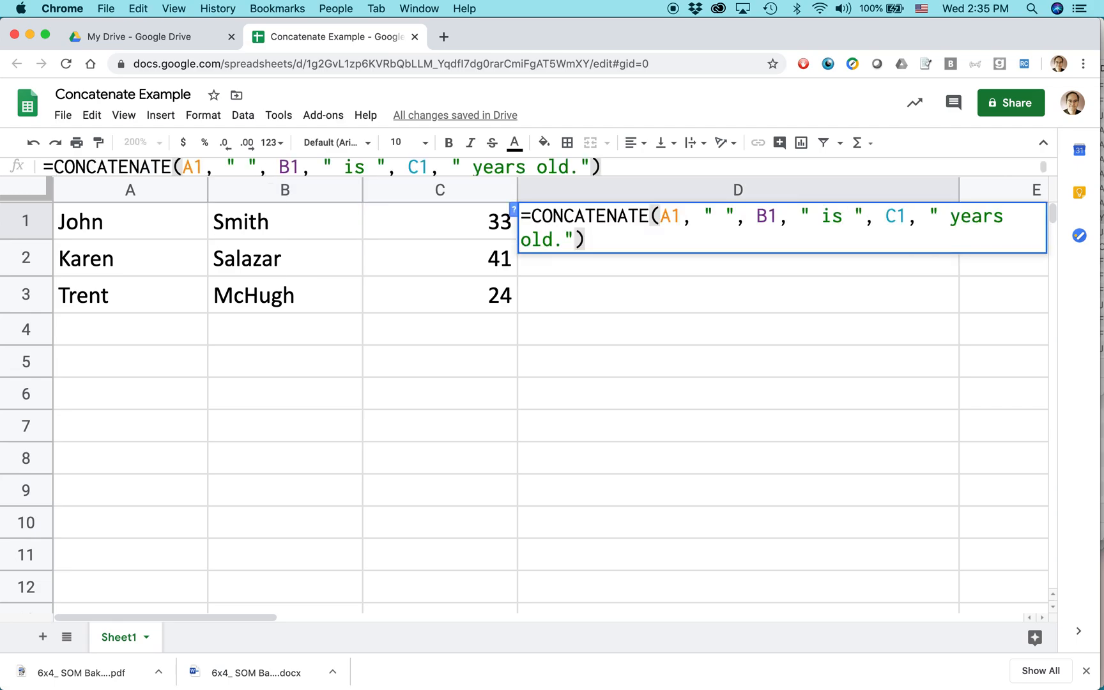
key(Enter)
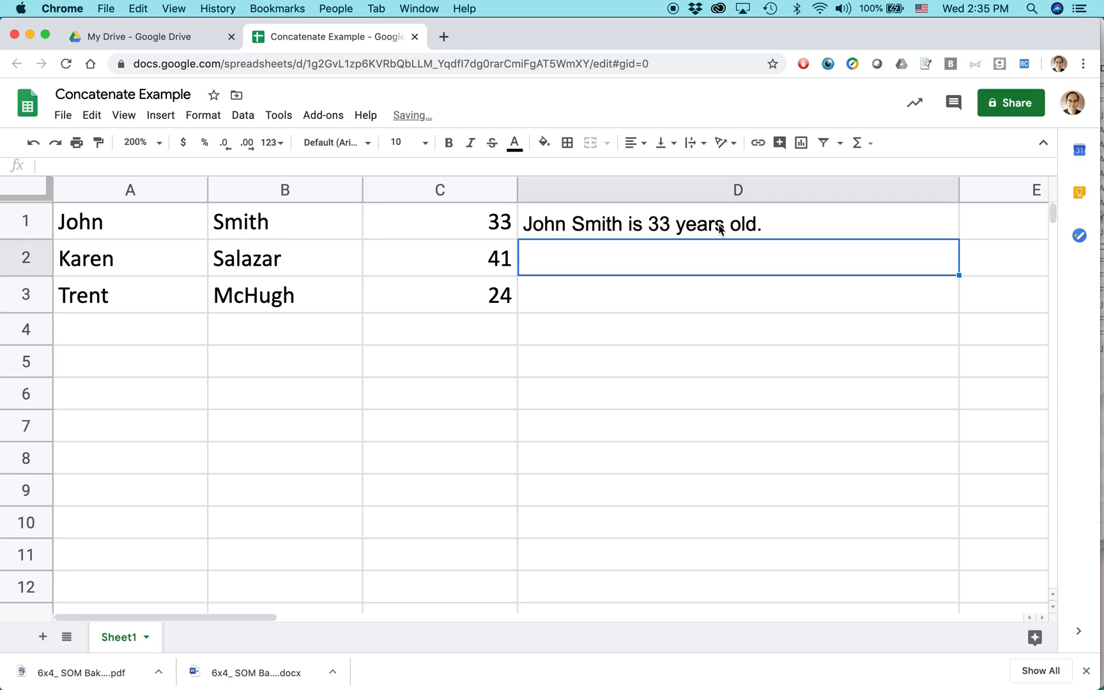
click(740, 224)
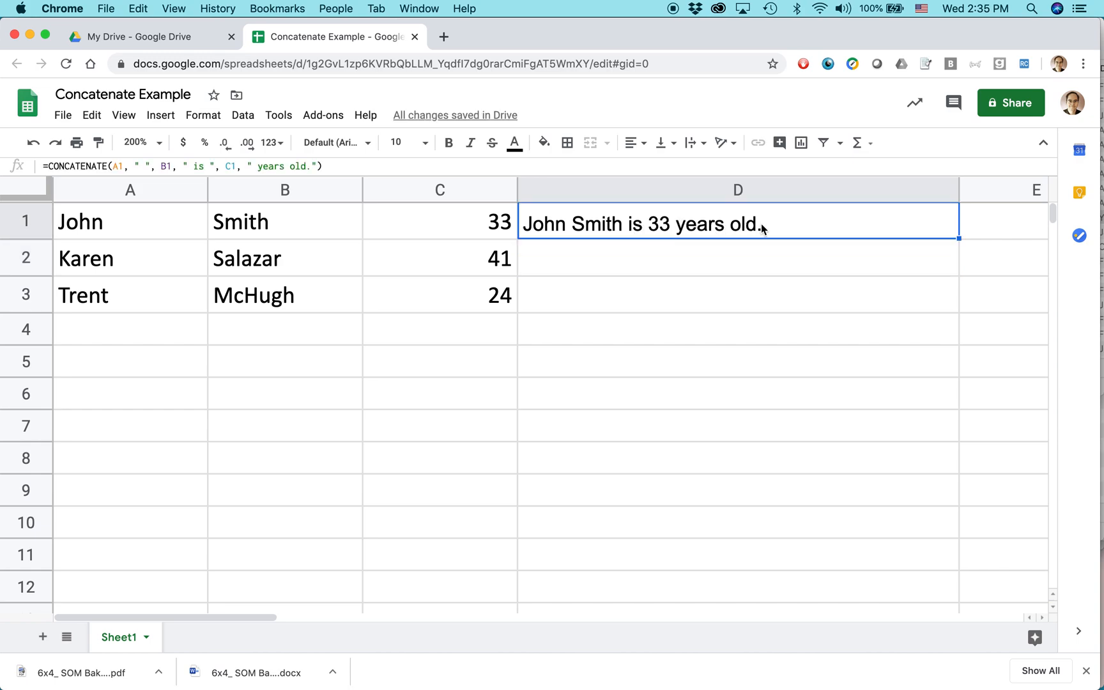
mouse_move(575, 229)
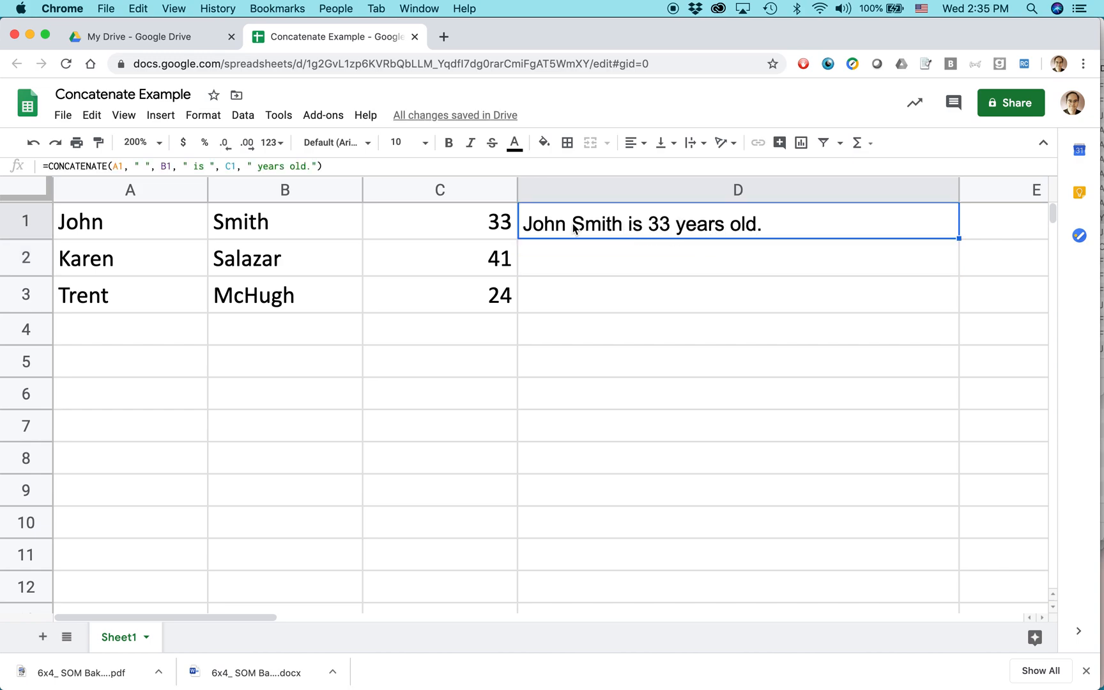
mouse_move(765, 238)
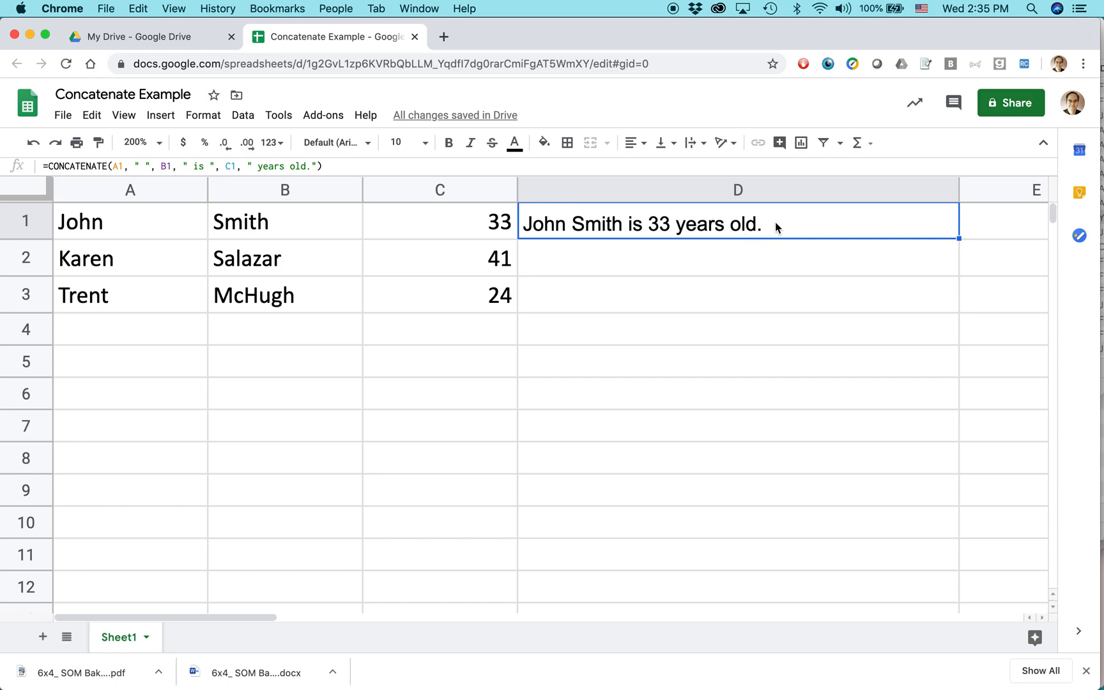
mouse_move(769, 224)
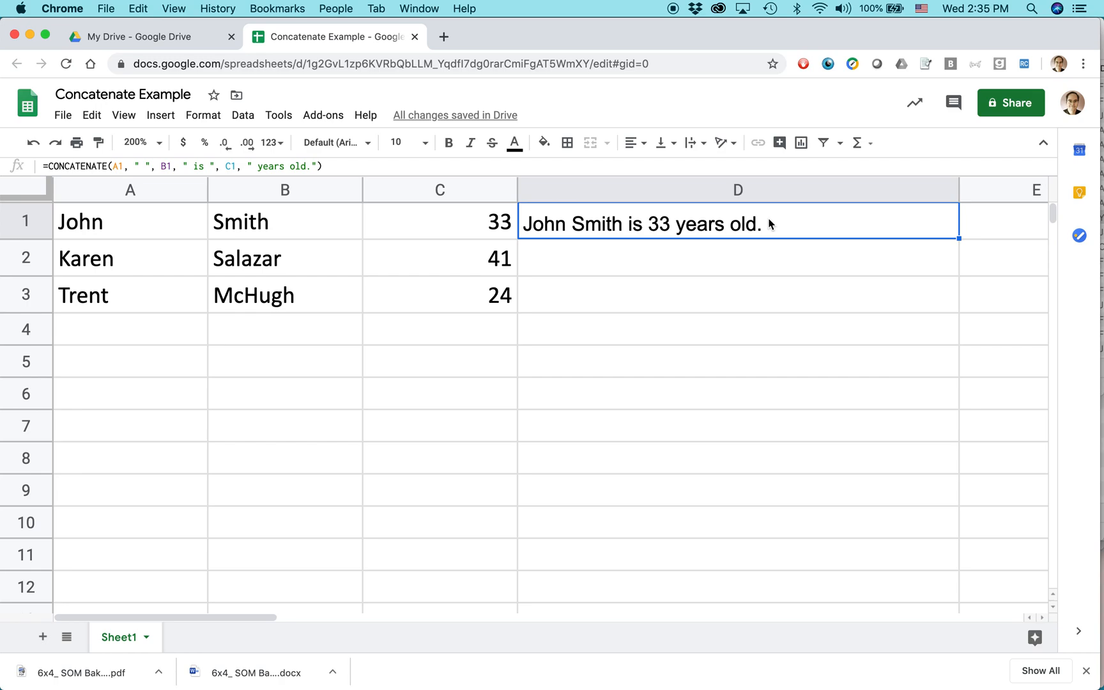
mouse_move(956, 248)
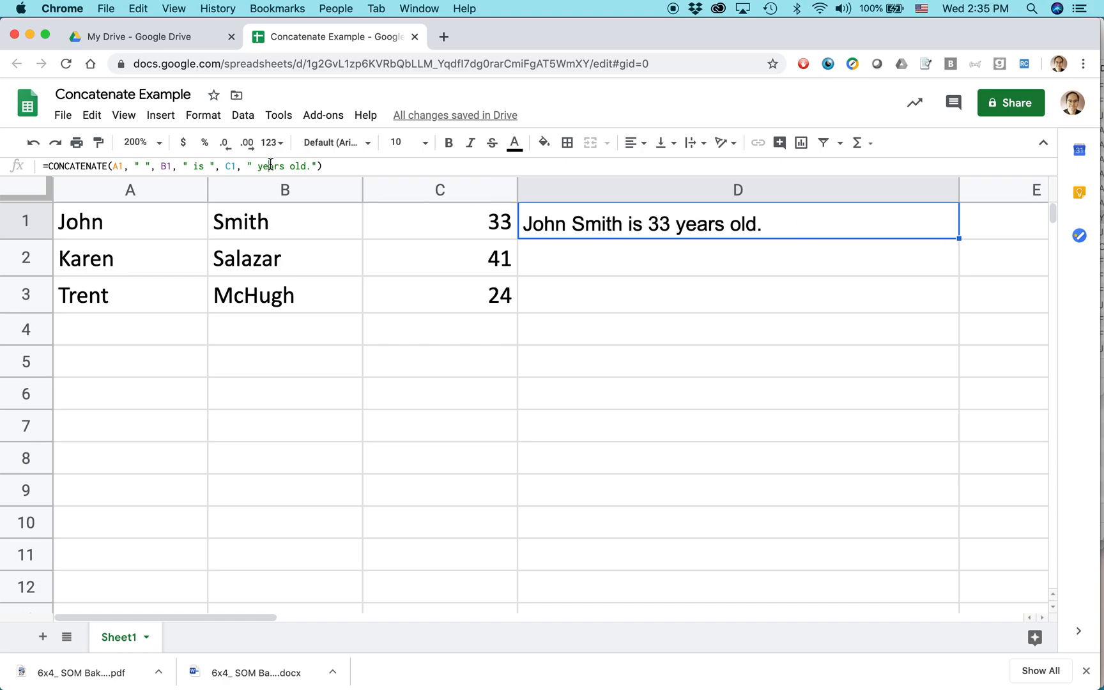
click(737, 294)
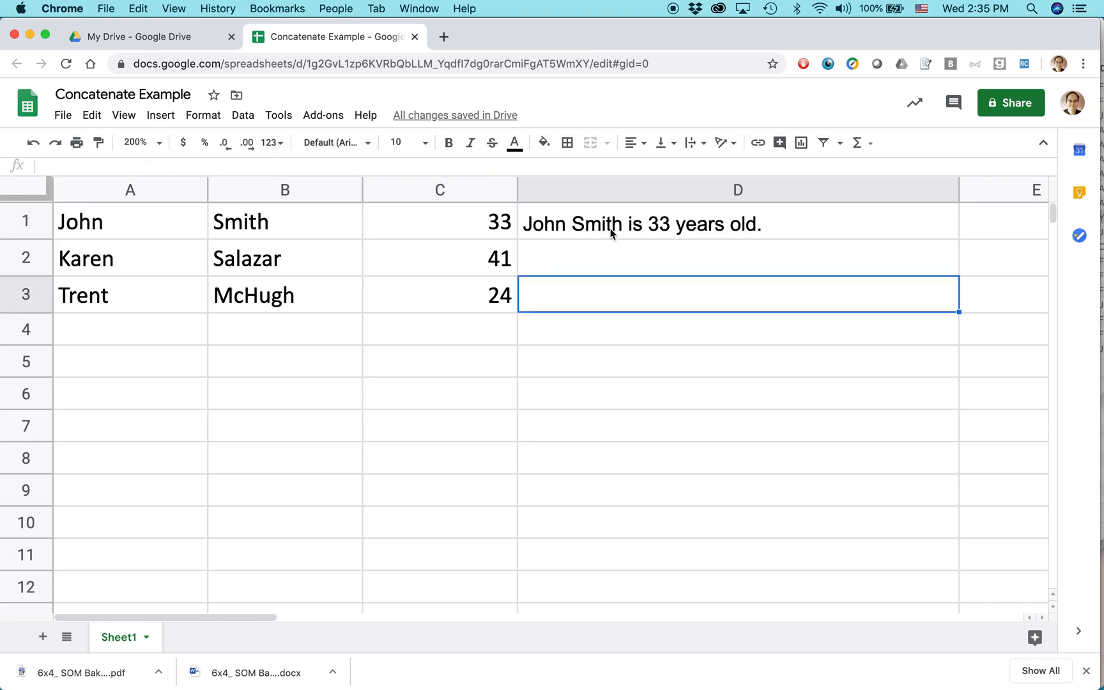
click(737, 224)
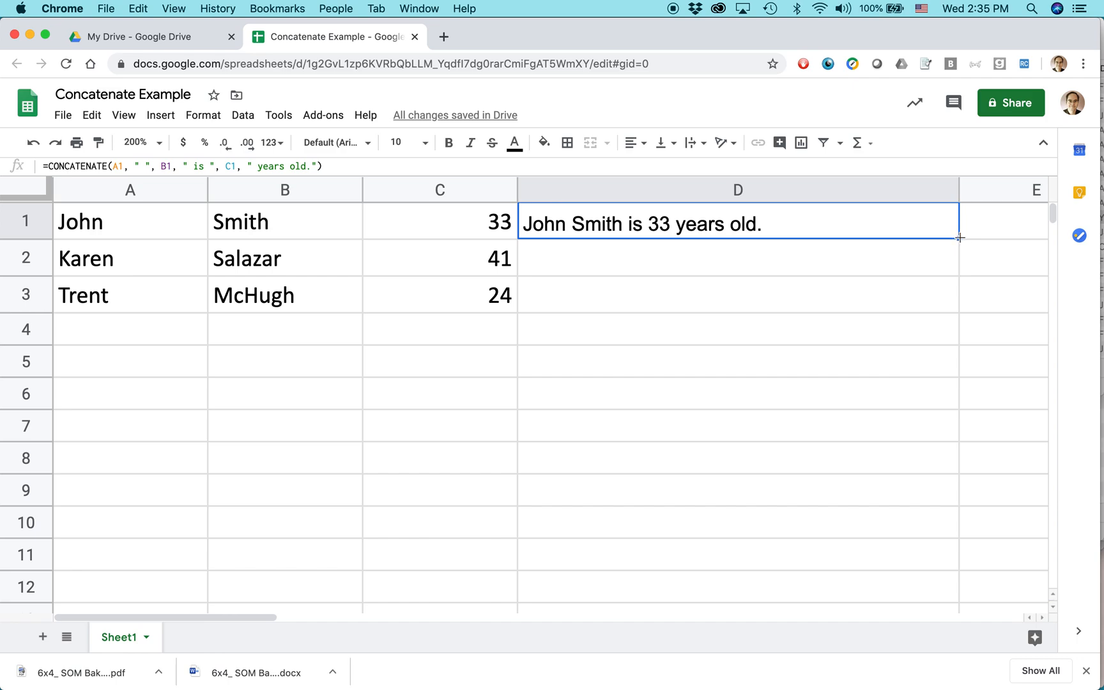
drag(959, 238, 958, 312)
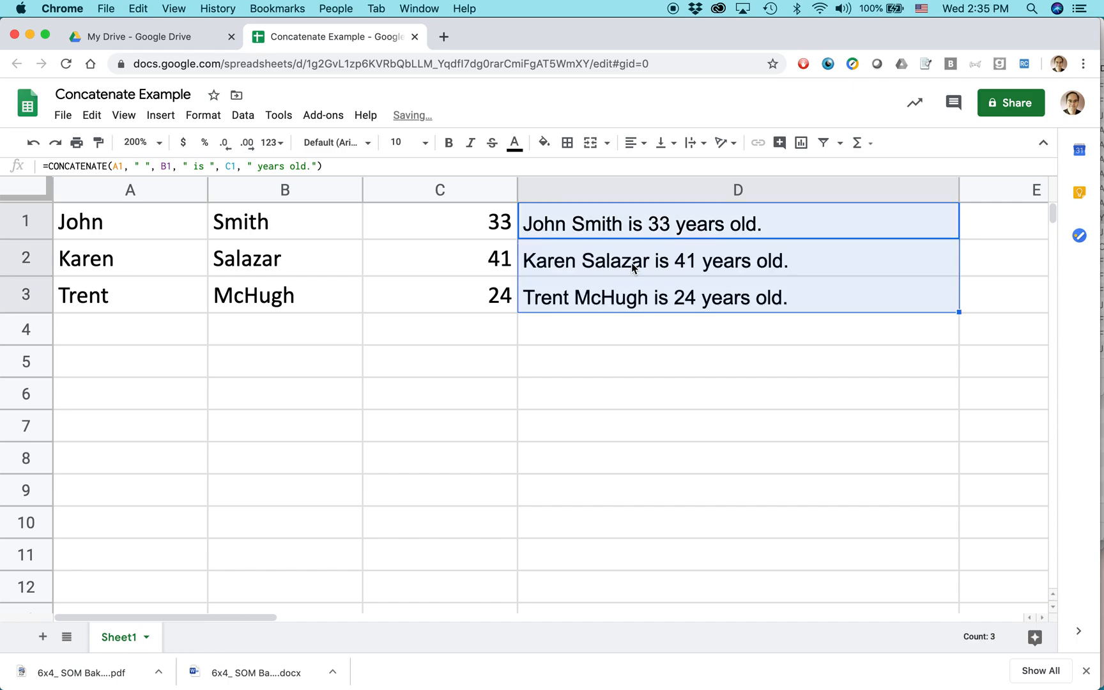
mouse_move(704, 313)
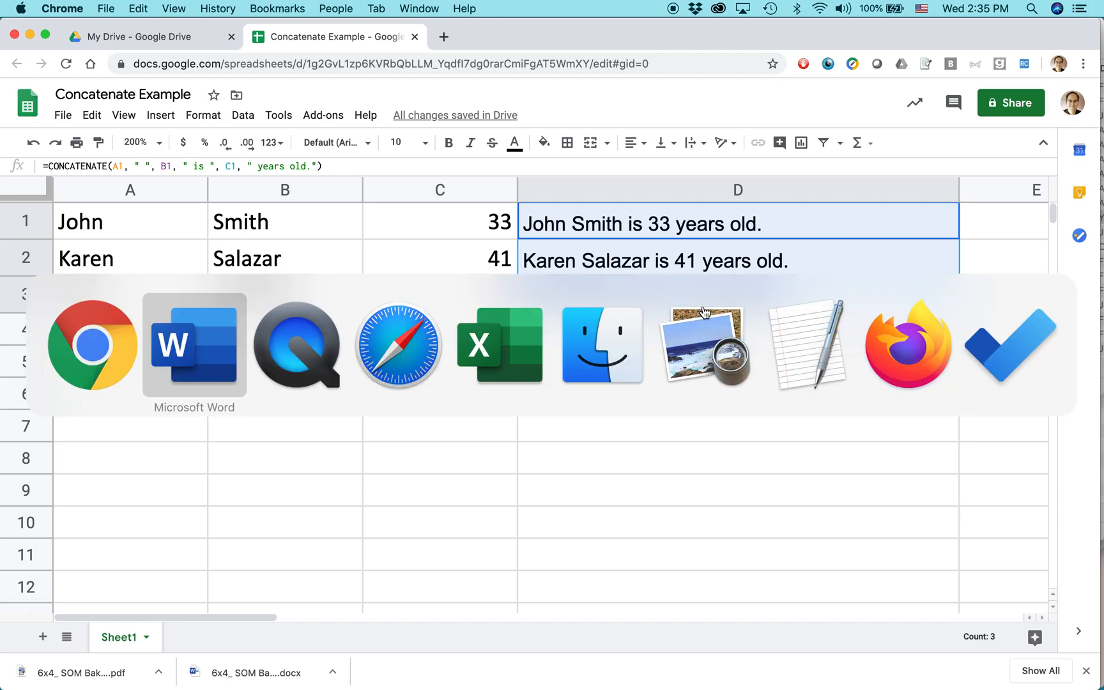
Switch to Safari showing googledrive.in30minutes.com.
click(398, 346)
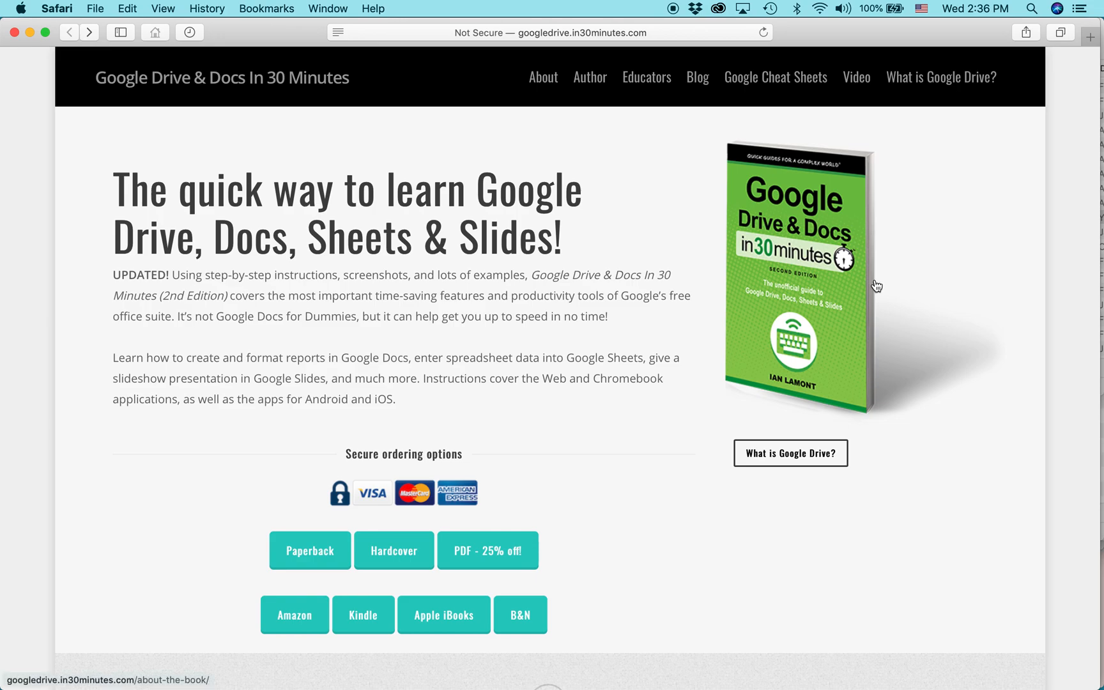
mouse_move(931, 203)
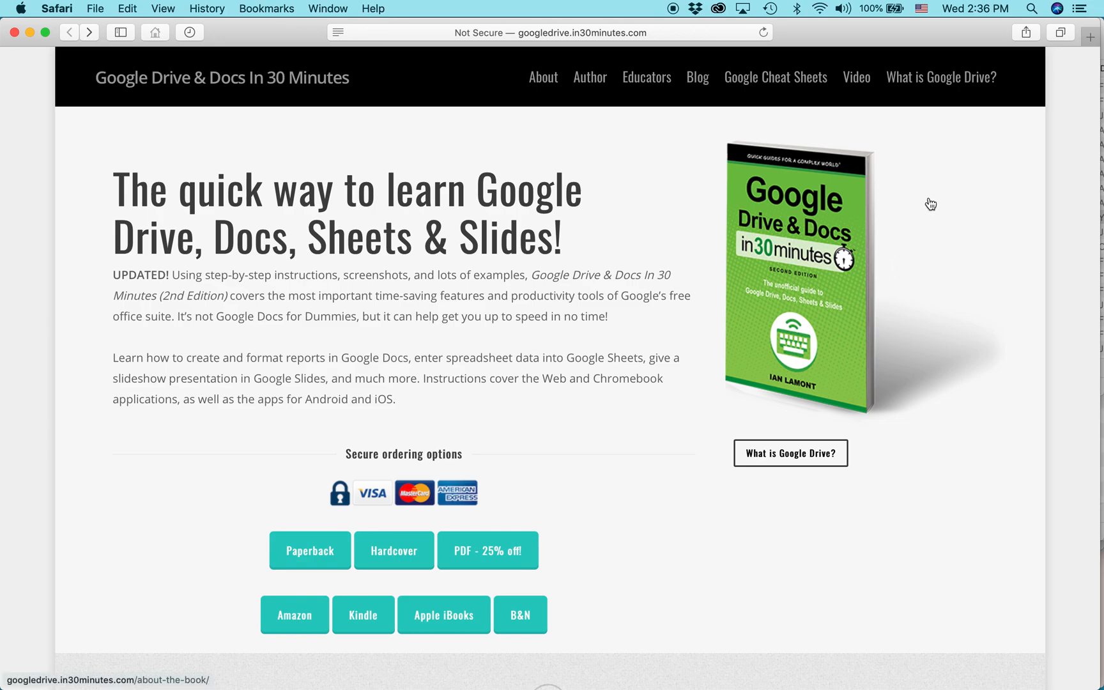